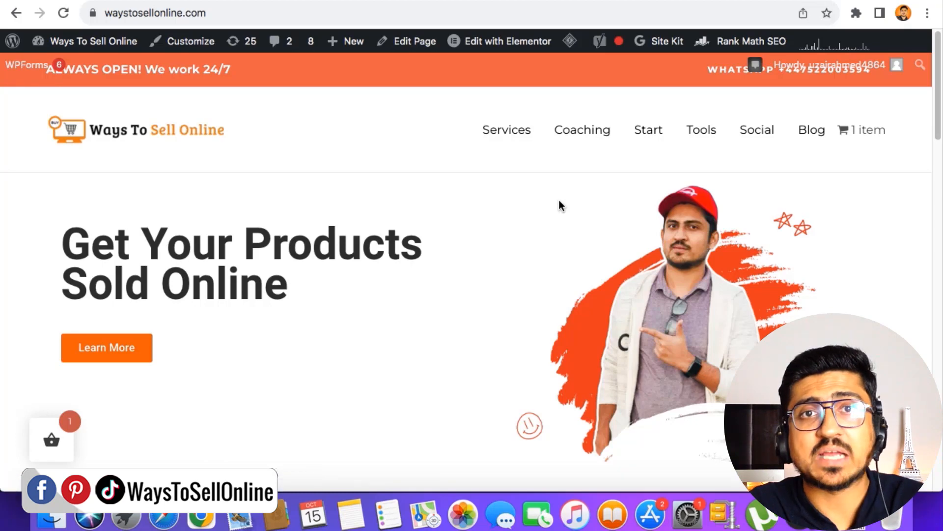
{"action": "mouse_move", "coordinate": [510, 205]}
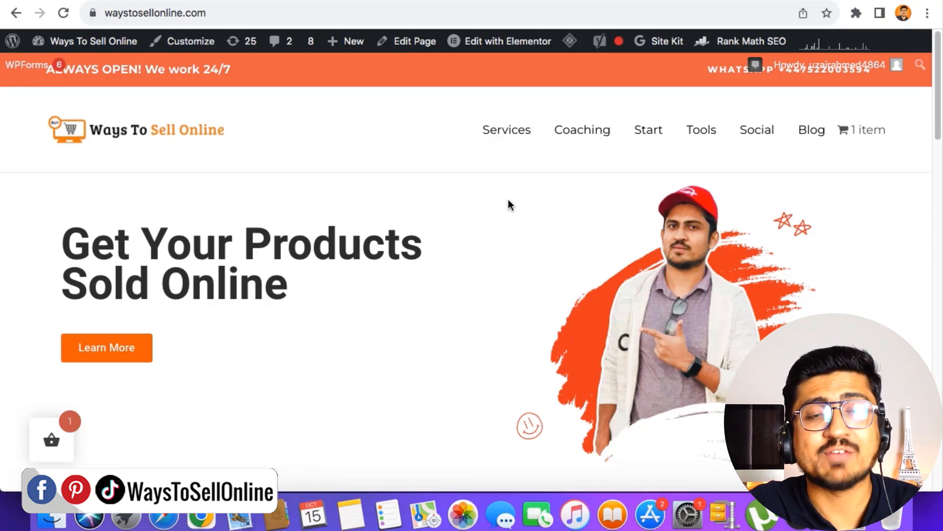
{"action": "mouse_move", "coordinate": [392, 192]}
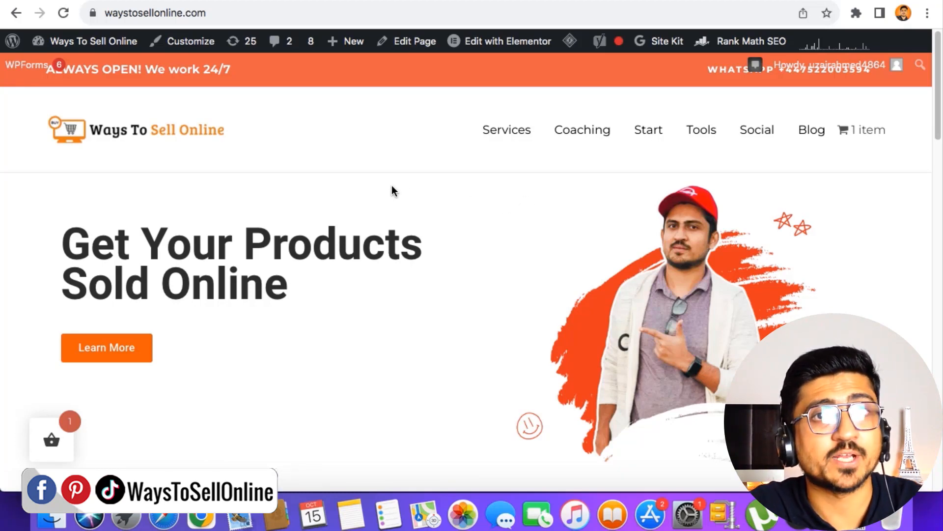
- Go to the storefront's Services page from the site navigation and look over the product grid
{"action": "scroll", "scroll_direction": "down", "scroll_amount": 3}
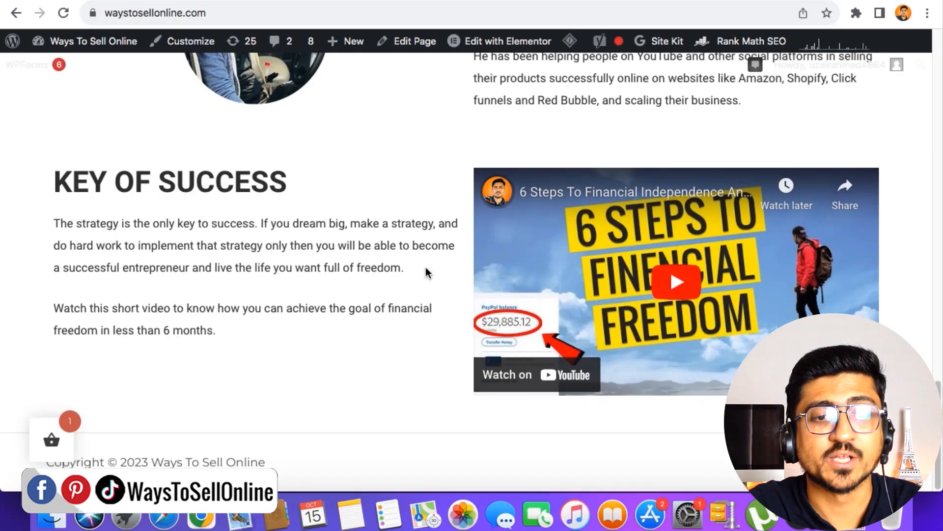
{"action": "scroll", "scroll_direction": "up", "scroll_amount": 3}
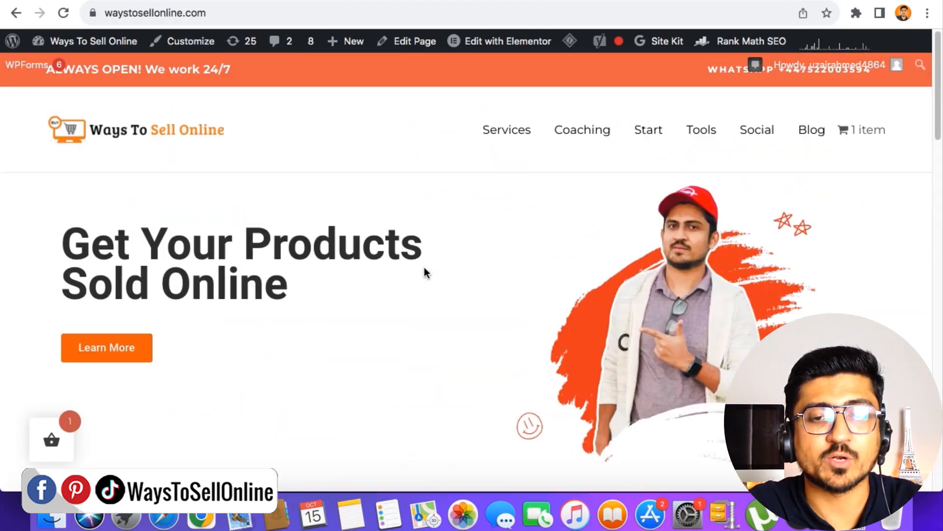
{"action": "mouse_move", "coordinate": [51, 439]}
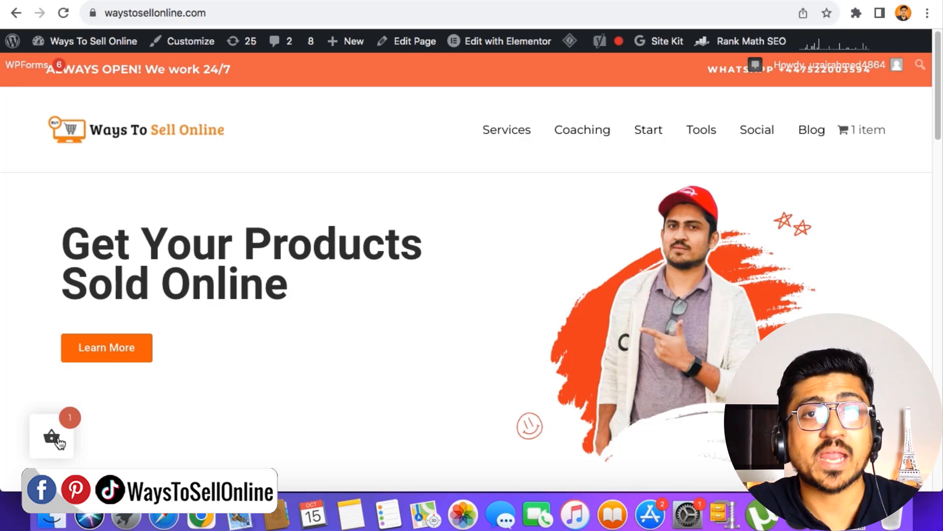
{"action": "mouse_move", "coordinate": [470, 167]}
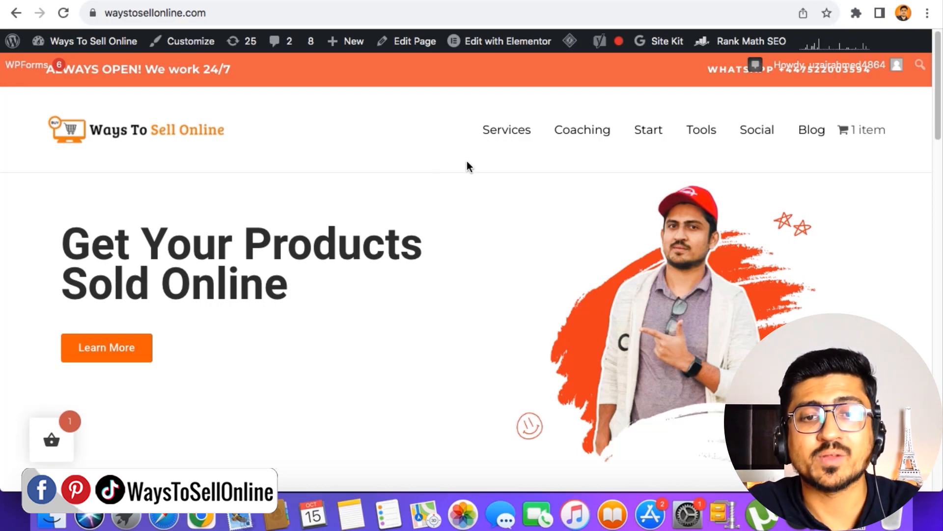
{"action": "mouse_move", "coordinate": [507, 129]}
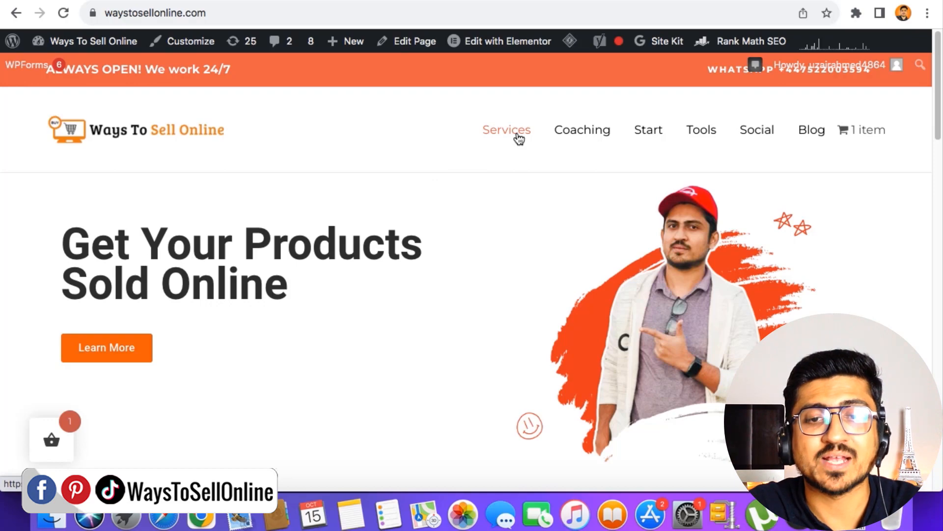
{"action": "left_click", "coordinate": [507, 129]}
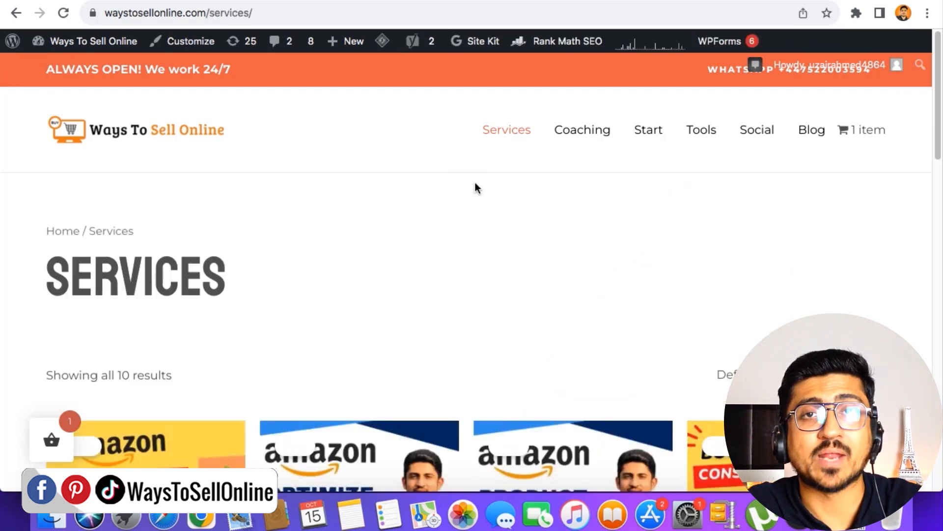
{"action": "scroll", "scroll_direction": "down", "scroll_amount": 3}
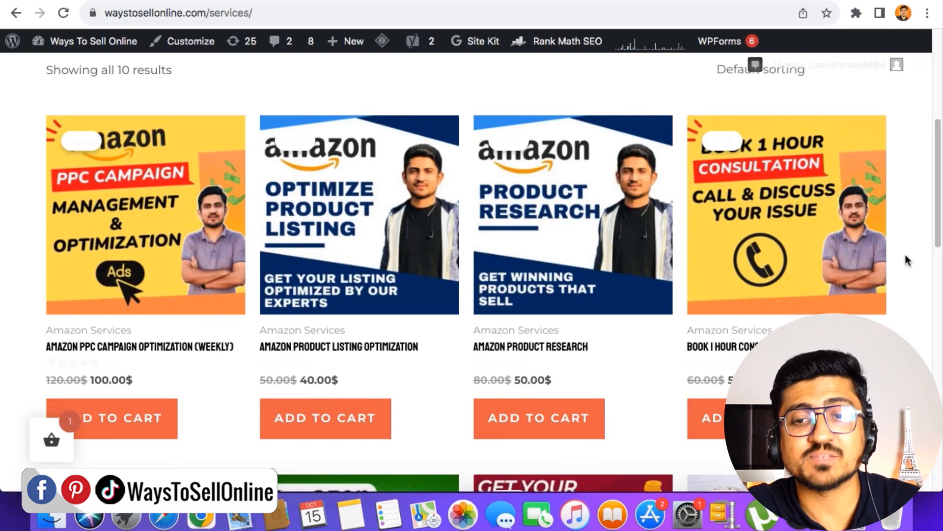
{"action": "scroll", "scroll_direction": "up", "scroll_amount": 3}
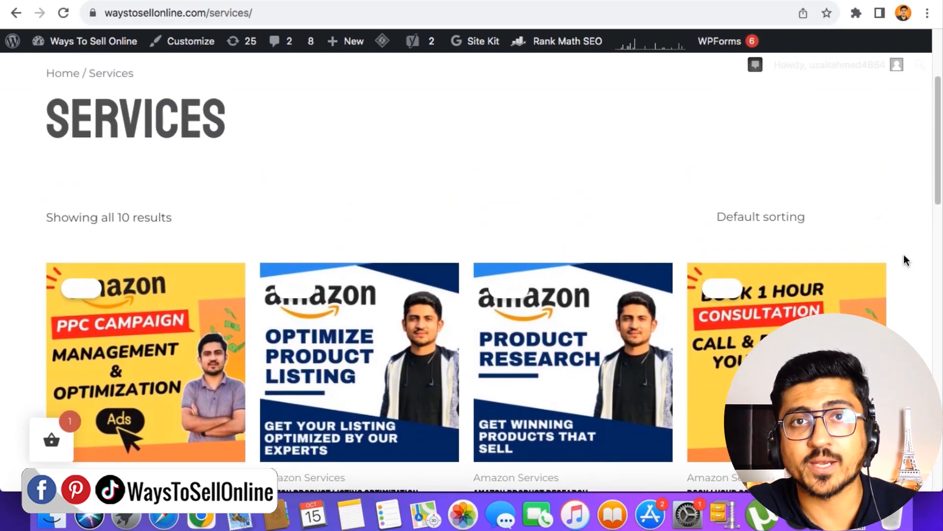
{"action": "scroll", "scroll_direction": "down", "scroll_amount": 3}
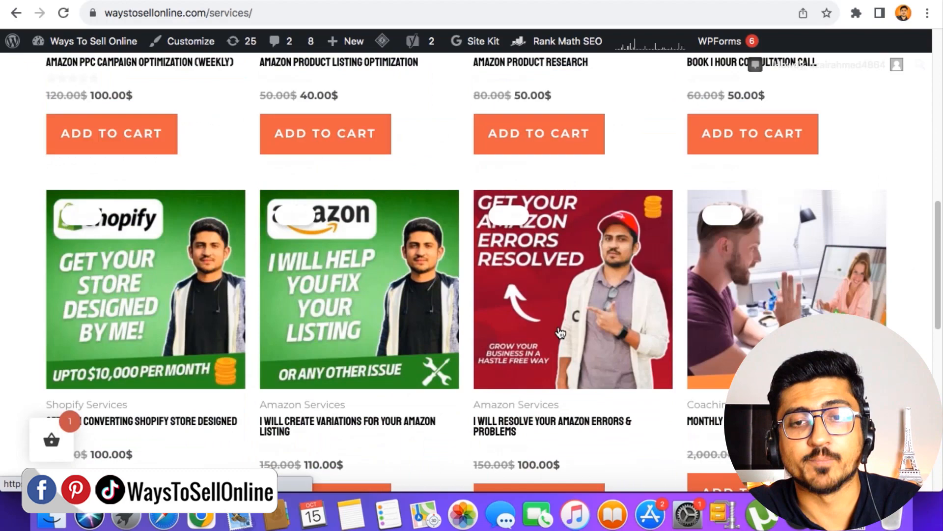
{"action": "scroll", "scroll_direction": "up", "scroll_amount": 3}
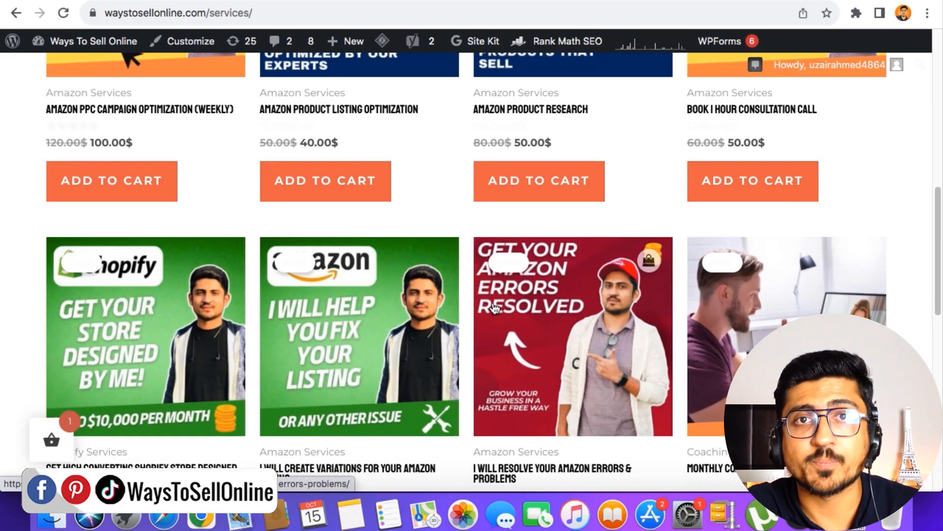
{"action": "mouse_move", "coordinate": [490, 292]}
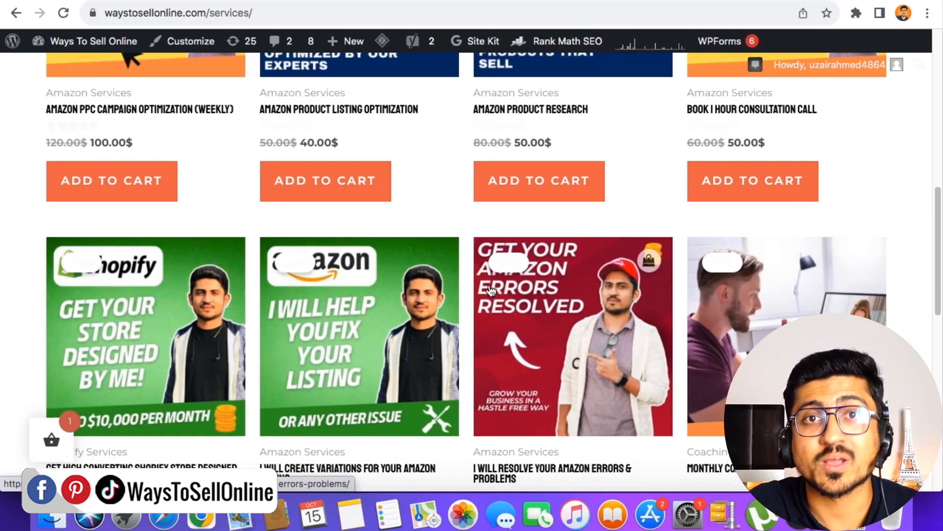
- Scroll through all 10 service products with their sale prices and add-to-cart buttons
{"action": "scroll", "scroll_direction": "up", "scroll_amount": 3}
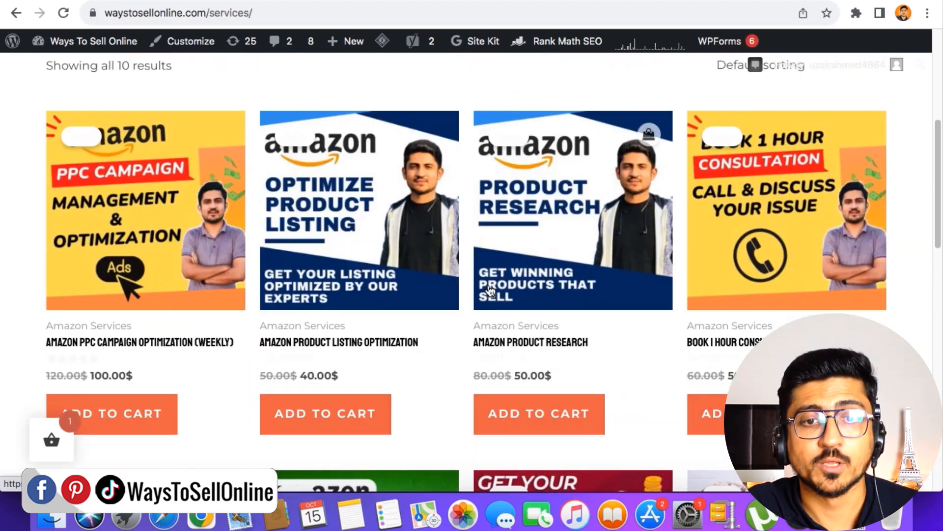
{"action": "scroll", "scroll_direction": "up", "scroll_amount": 3}
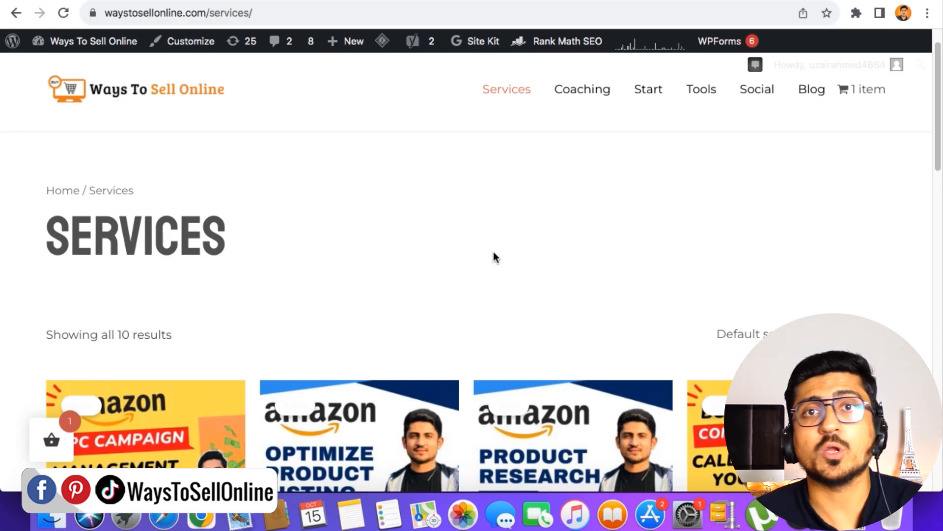
{"action": "scroll", "scroll_direction": "down", "scroll_amount": 3}
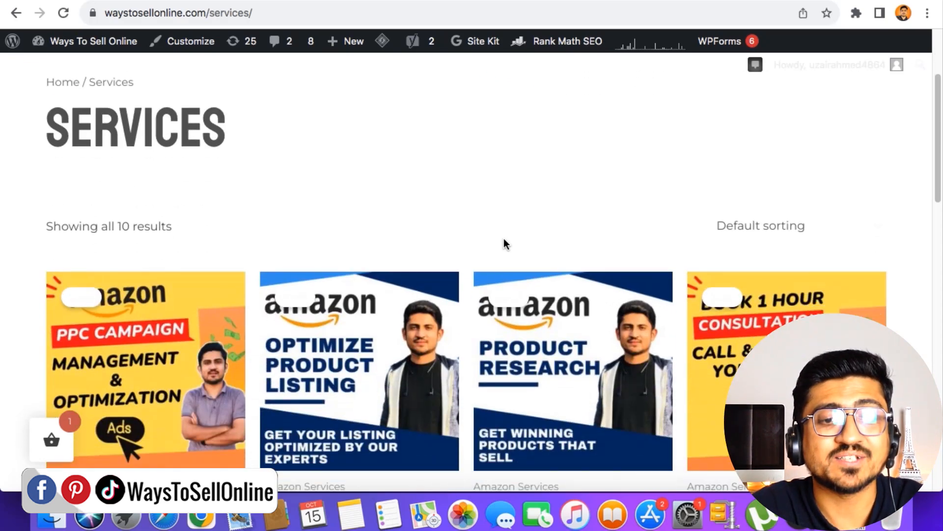
{"action": "mouse_move", "coordinate": [487, 235]}
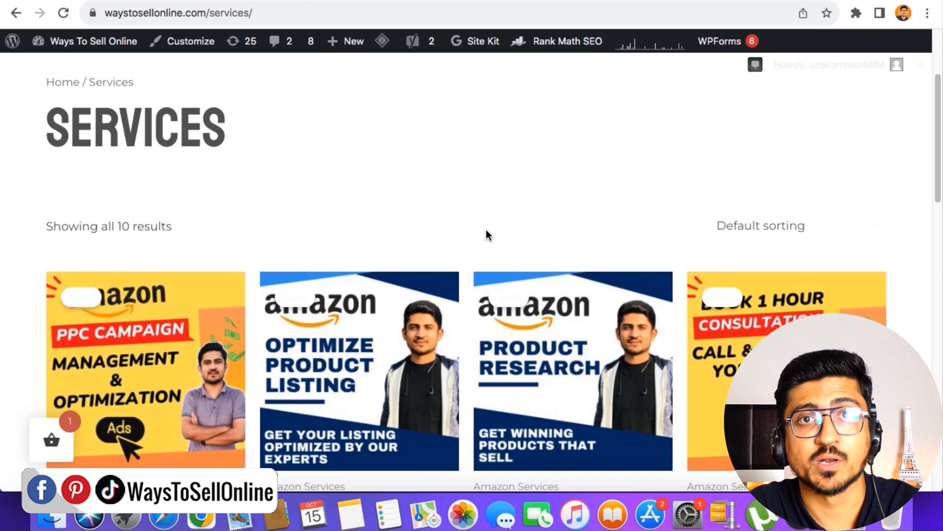
{"action": "mouse_move", "coordinate": [364, 345]}
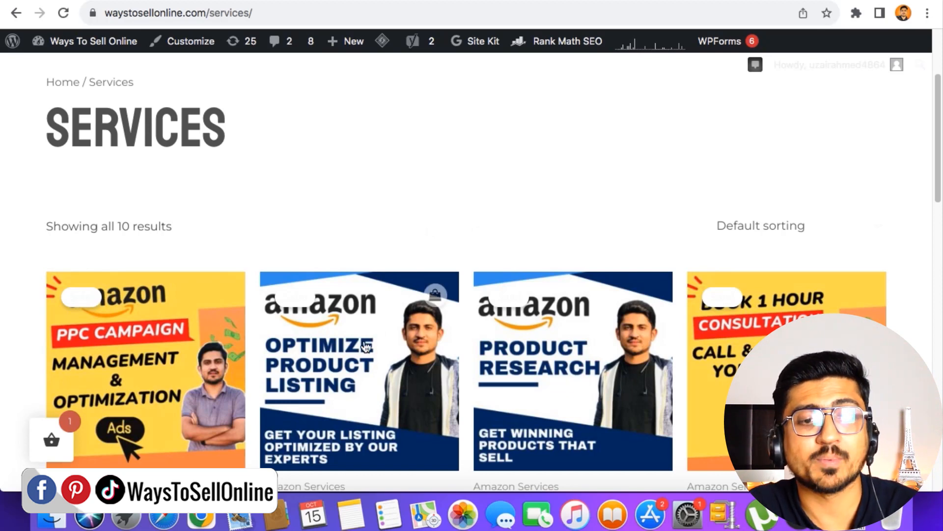
{"action": "mouse_move", "coordinate": [536, 374]}
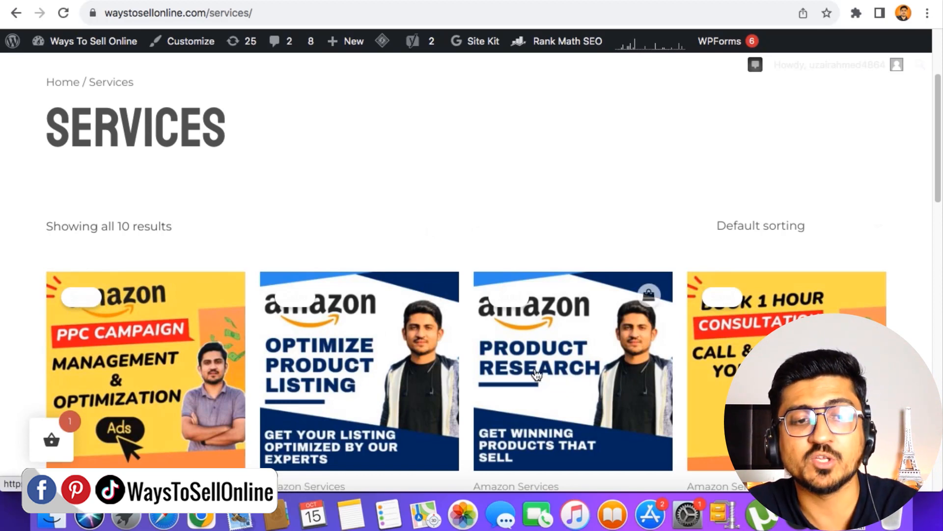
{"action": "mouse_move", "coordinate": [365, 392]}
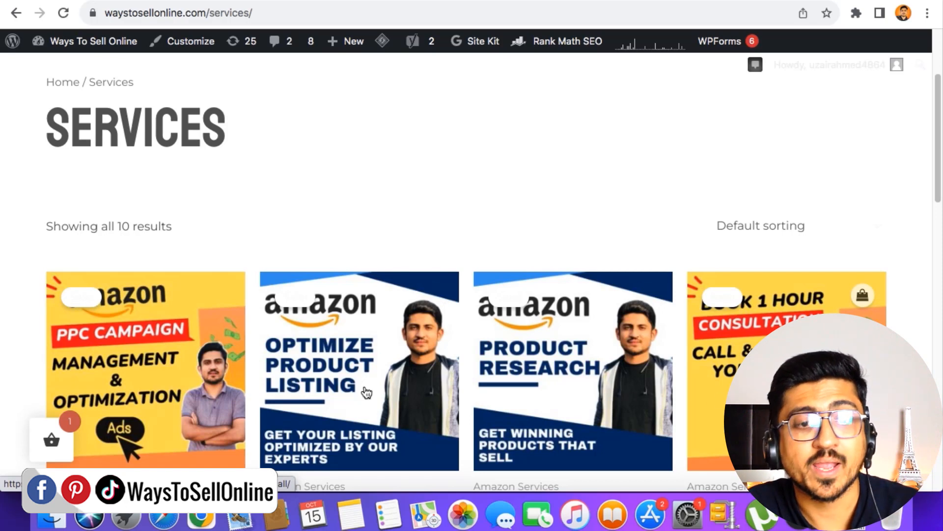
{"action": "mouse_move", "coordinate": [114, 376]}
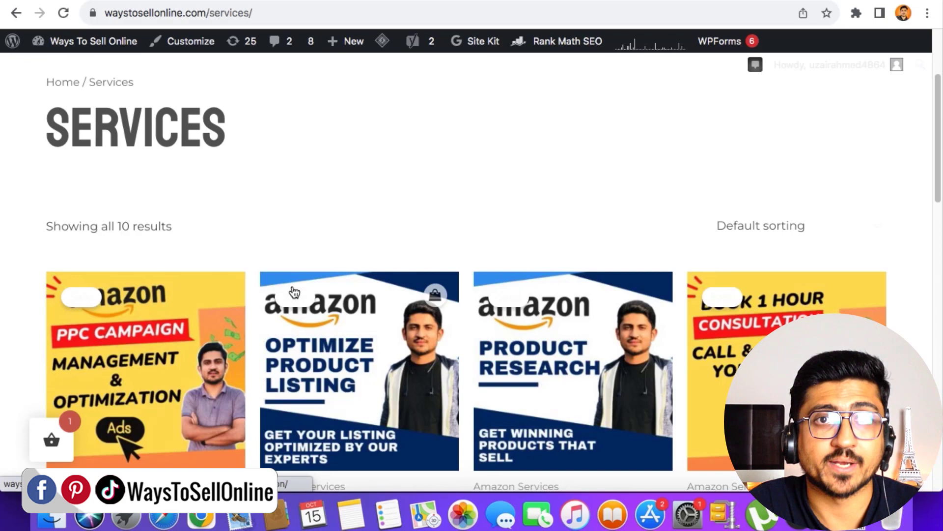
{"action": "scroll", "scroll_direction": "down", "scroll_amount": 3}
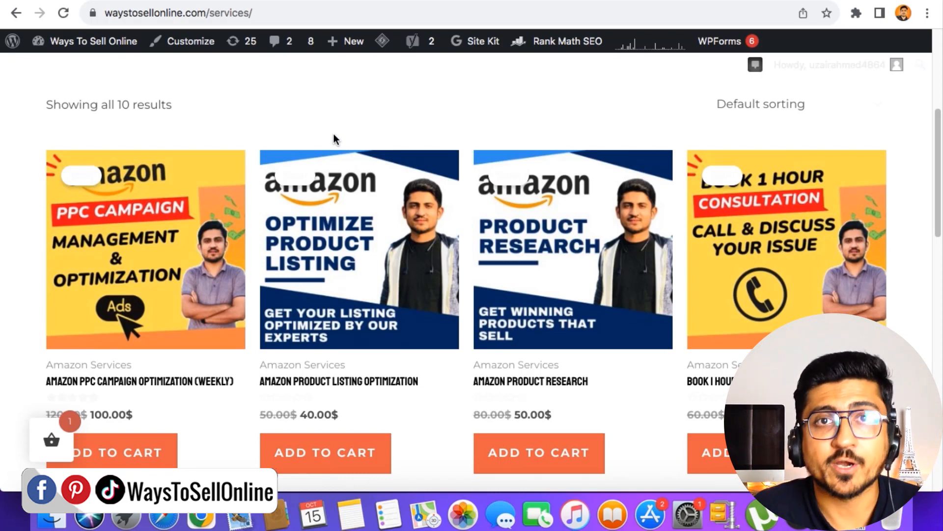
{"action": "scroll", "scroll_direction": "down", "scroll_amount": 3}
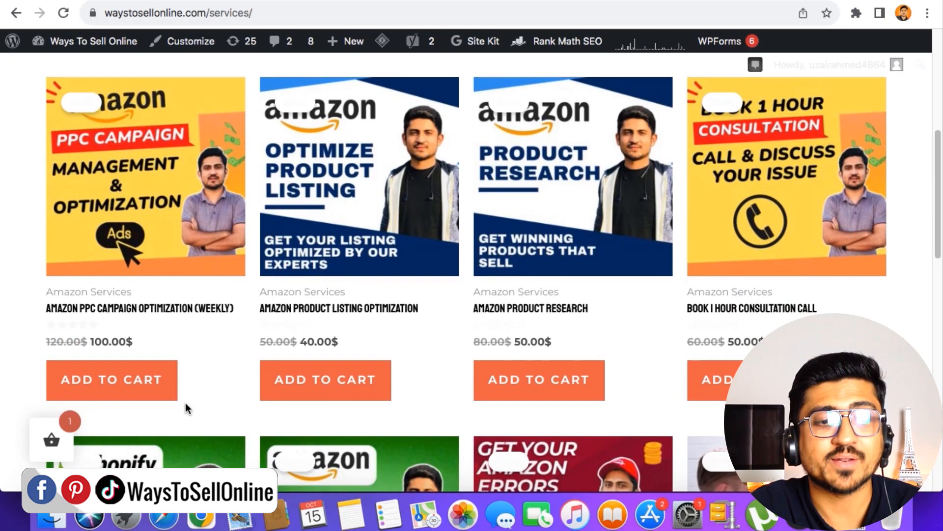
{"action": "mouse_move", "coordinate": [167, 402]}
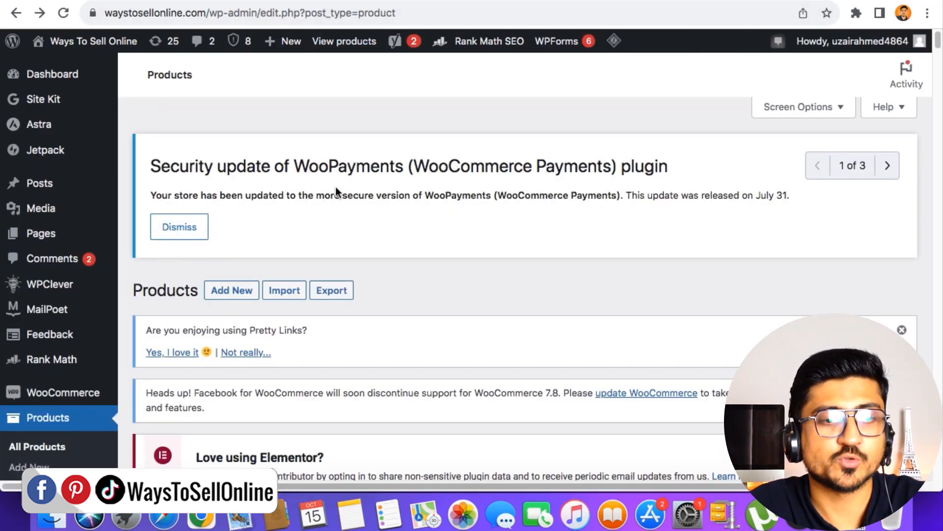
- Return to the WordPress admin dashboard home showing its notices
{"action": "left_click", "coordinate": [53, 74]}
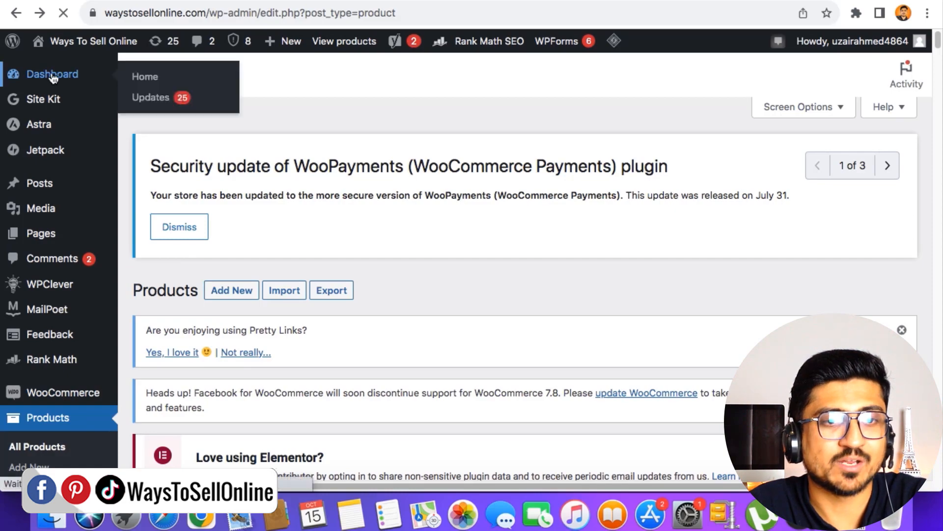
{"action": "left_click", "coordinate": [52, 74]}
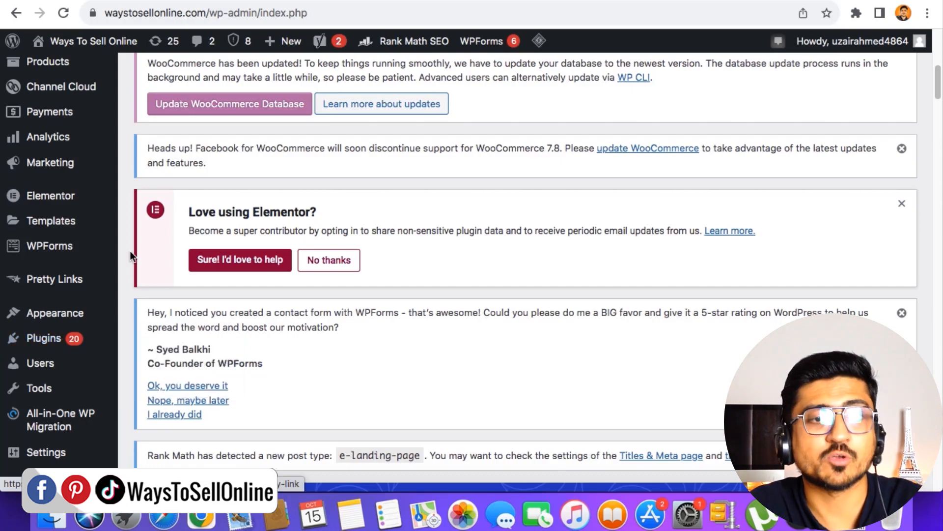
{"action": "scroll", "scroll_direction": "up", "scroll_amount": 3}
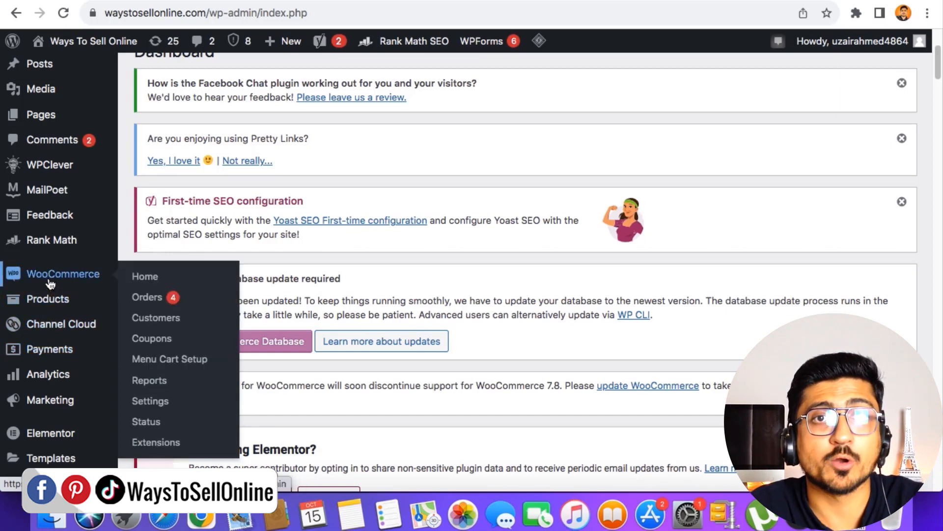
{"action": "mouse_move", "coordinate": [147, 296]}
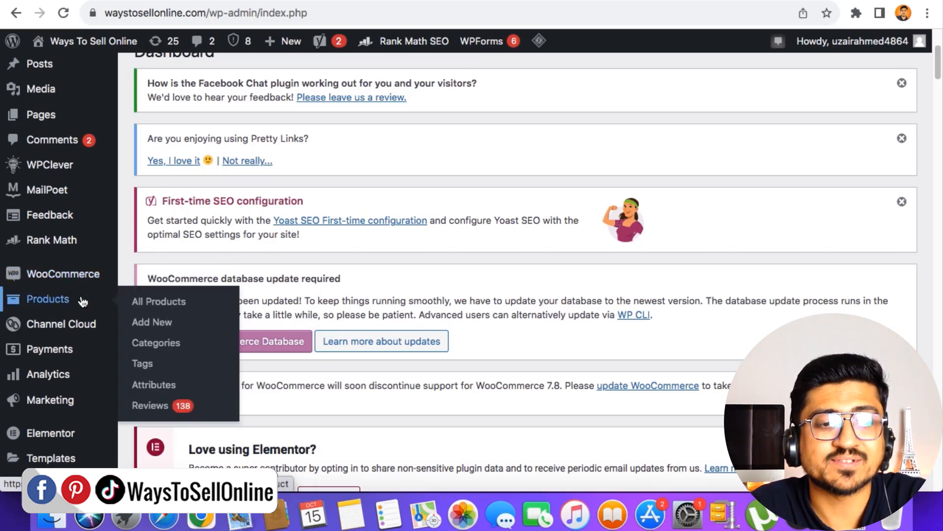
{"action": "mouse_move", "coordinate": [160, 302]}
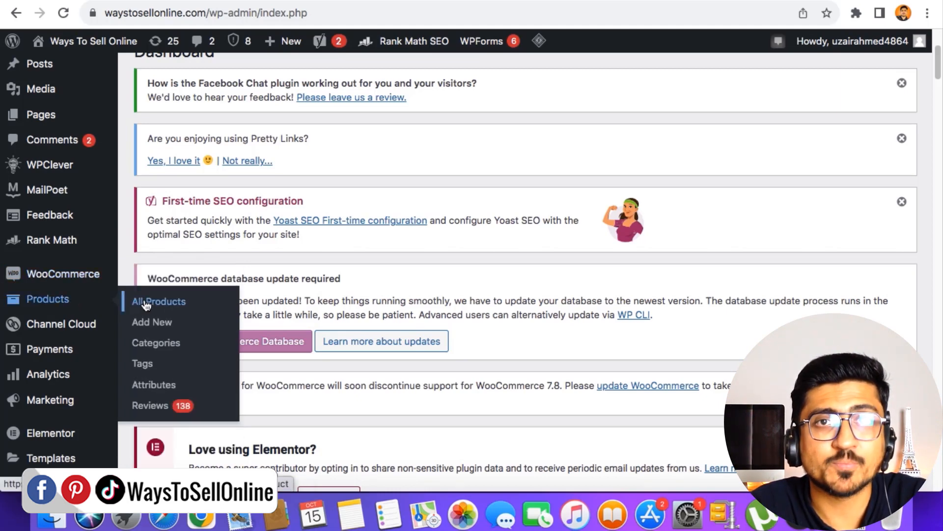
{"action": "mouse_move", "coordinate": [152, 322]}
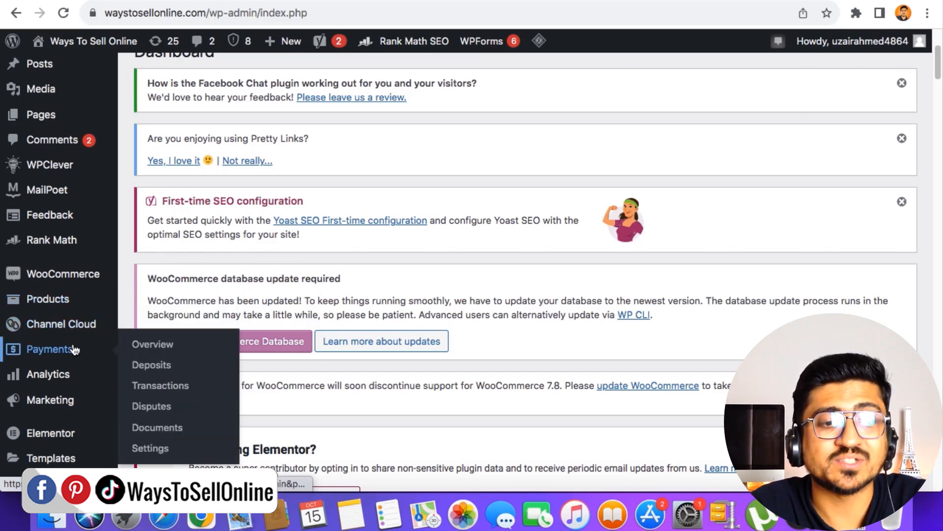
{"action": "mouse_move", "coordinate": [151, 365]}
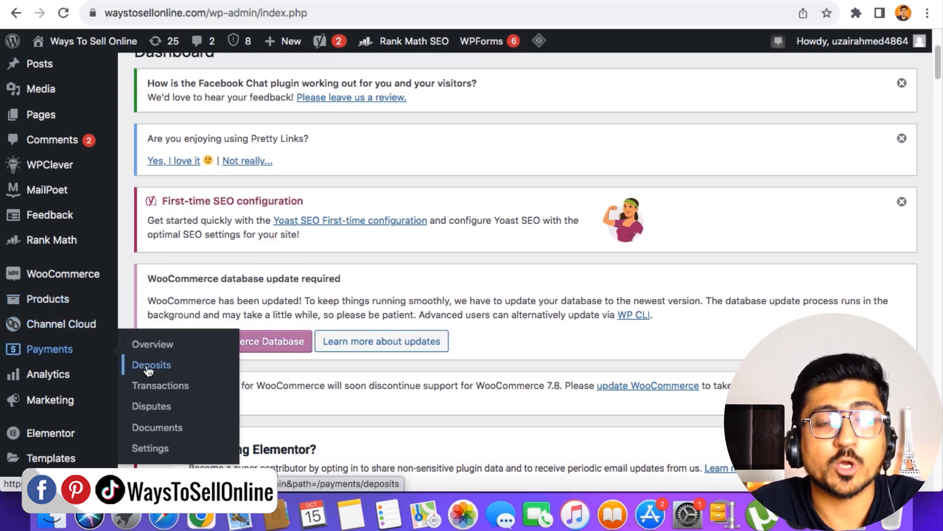
- View the Payments Deposits history with dates, amounts, statuses and bank account
{"action": "left_click", "coordinate": [152, 365]}
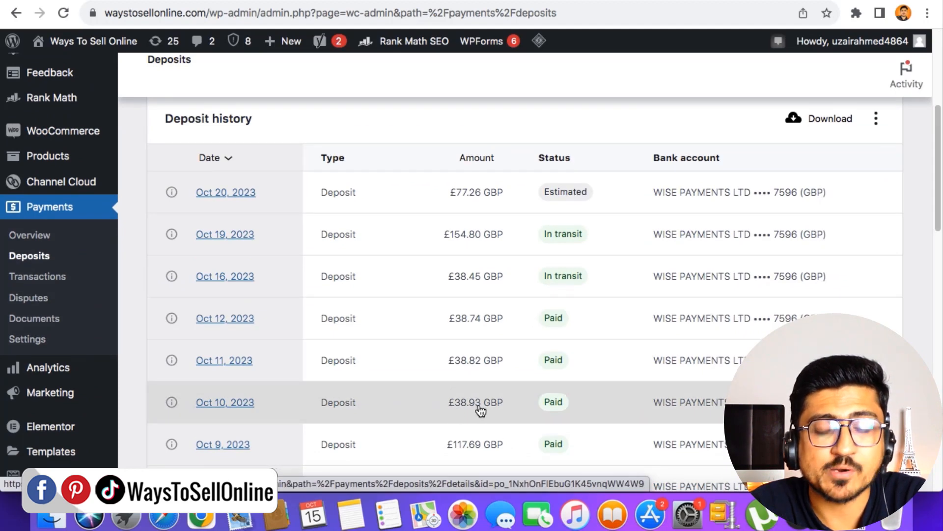
{"action": "mouse_move", "coordinate": [541, 430]}
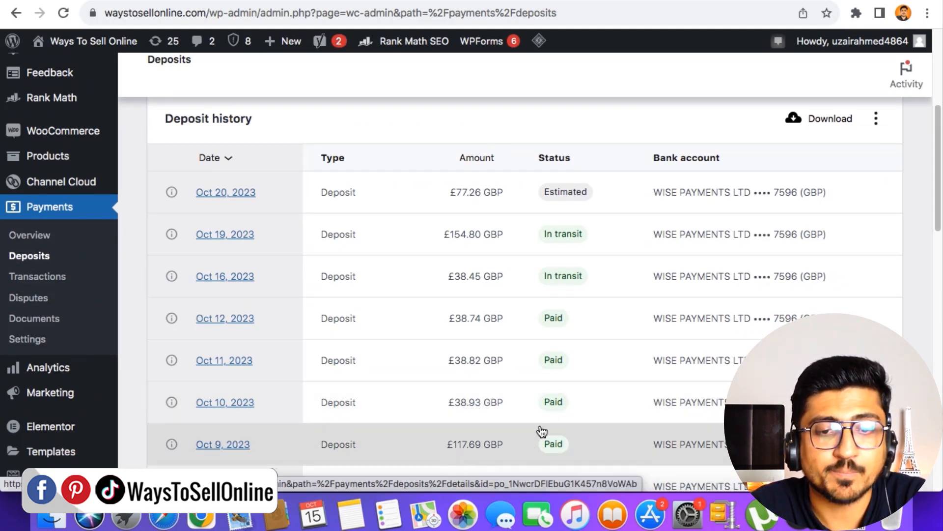
{"action": "mouse_move", "coordinate": [511, 275]}
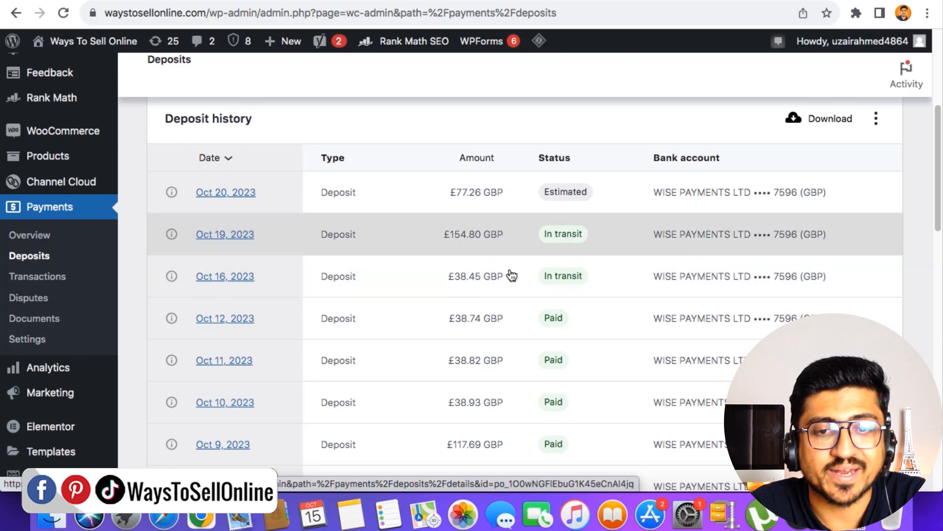
{"action": "mouse_move", "coordinate": [529, 192]}
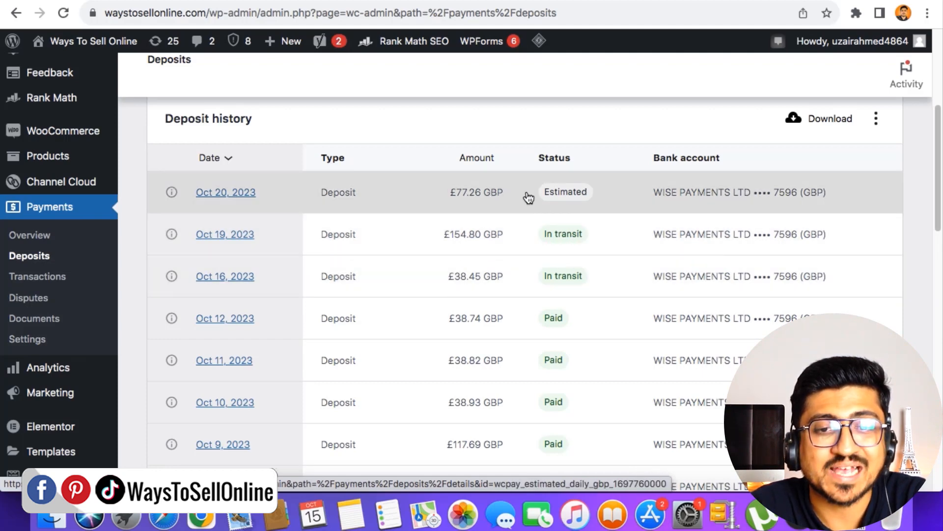
{"action": "mouse_move", "coordinate": [377, 204]}
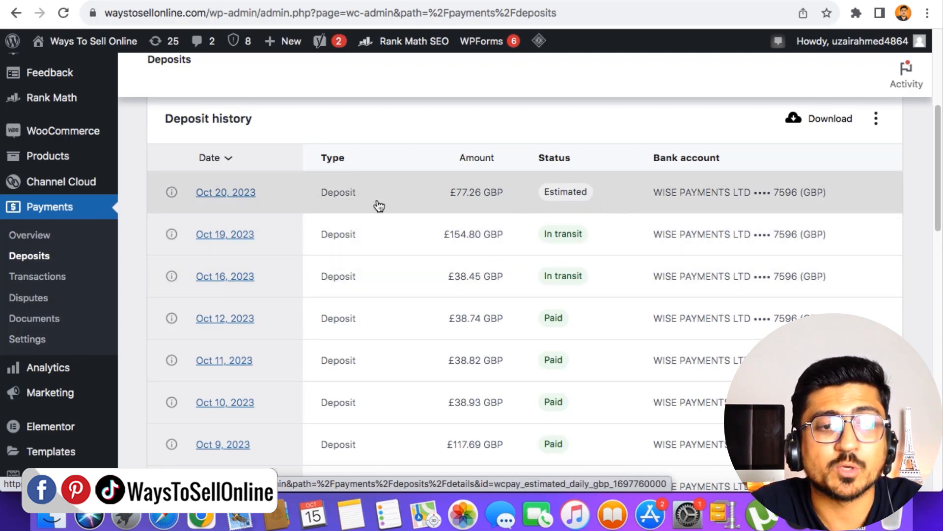
{"action": "mouse_move", "coordinate": [249, 245]}
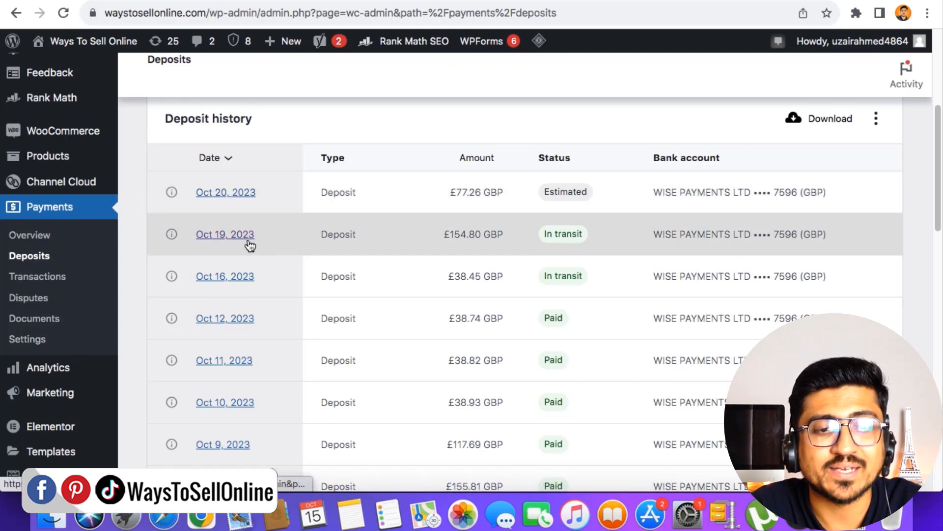
{"action": "mouse_move", "coordinate": [309, 284]}
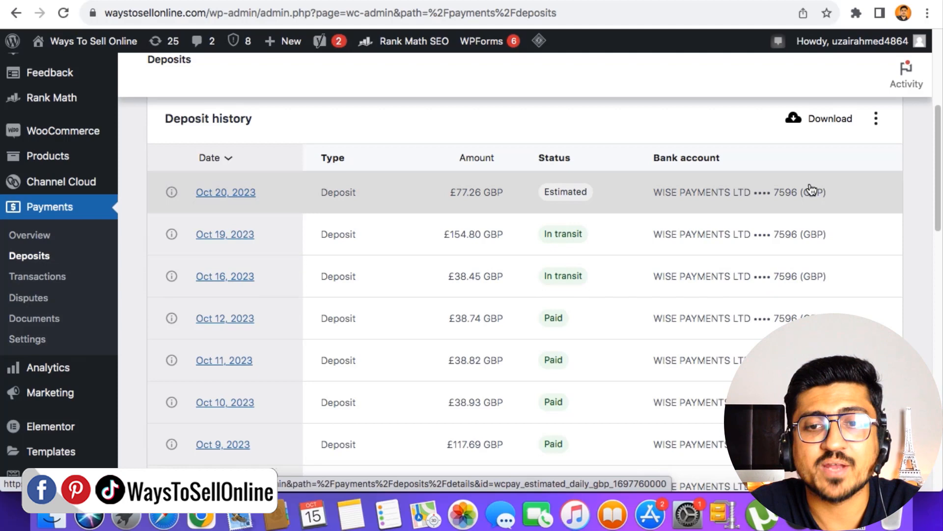
{"action": "mouse_move", "coordinate": [806, 200]}
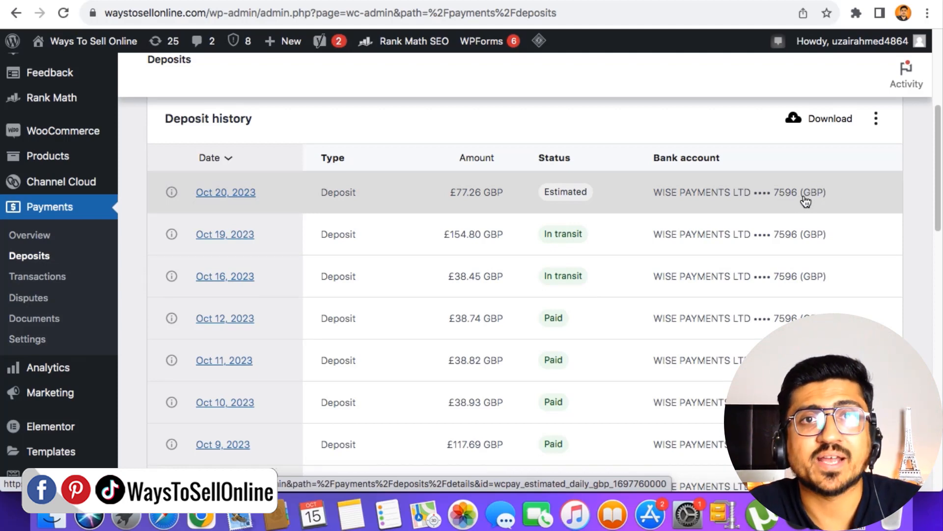
{"action": "mouse_move", "coordinate": [220, 187]}
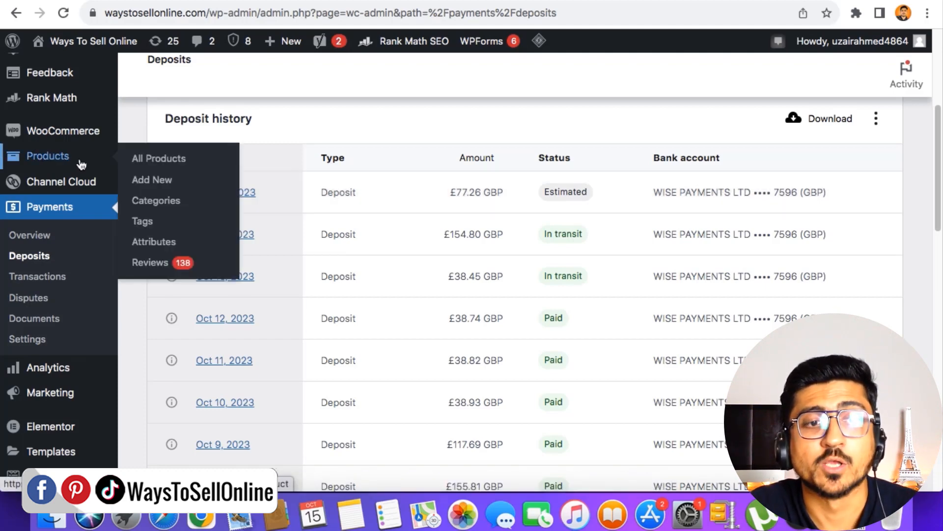
- Start a new product via Products > Add New, reaching the empty name and description fields
{"action": "left_click", "coordinate": [151, 179]}
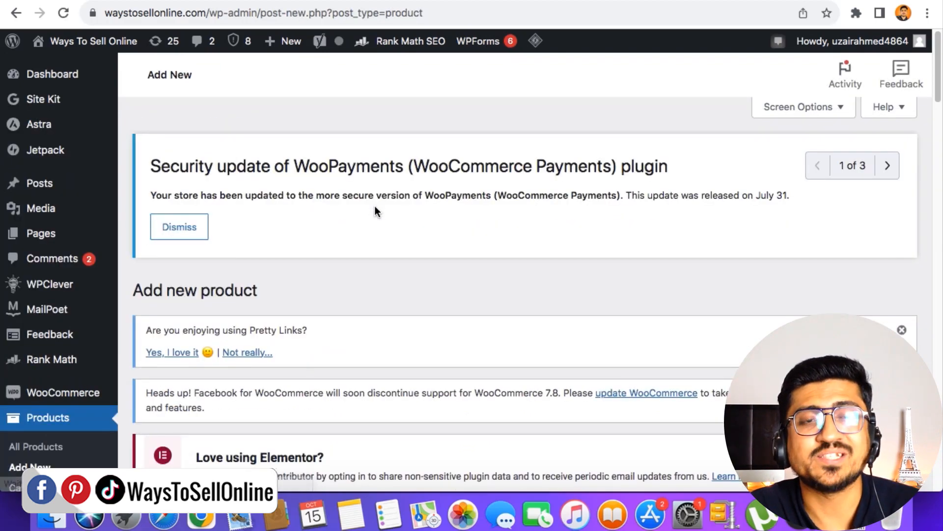
{"action": "scroll", "scroll_direction": "down", "scroll_amount": 3}
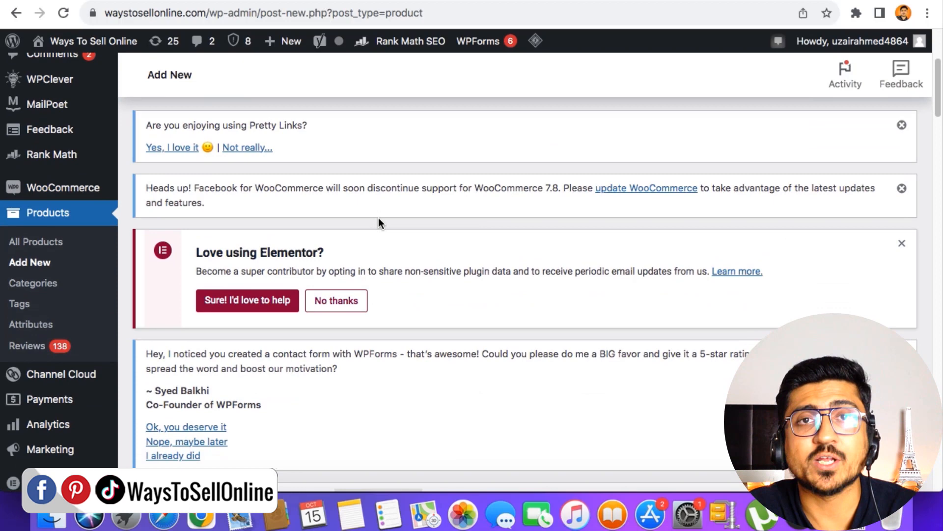
{"action": "scroll", "scroll_direction": "down", "scroll_amount": 3}
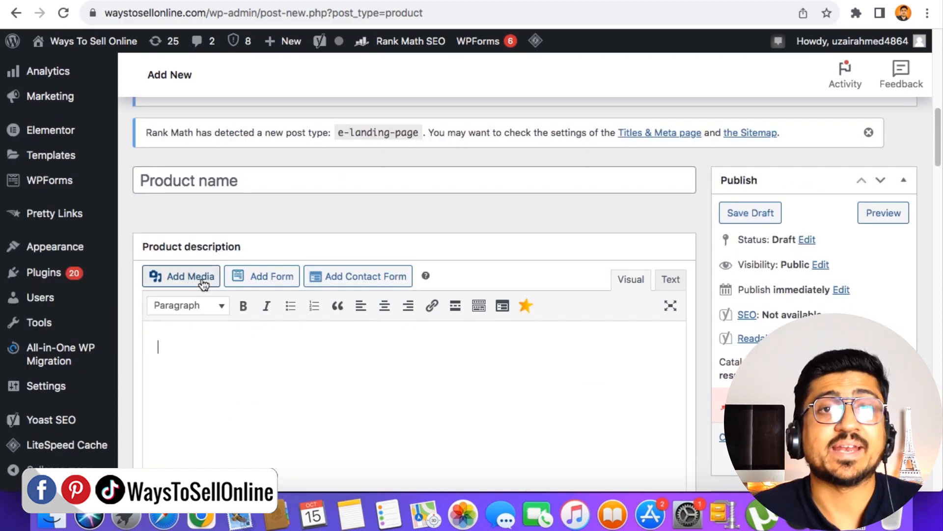
{"action": "mouse_move", "coordinate": [314, 305]}
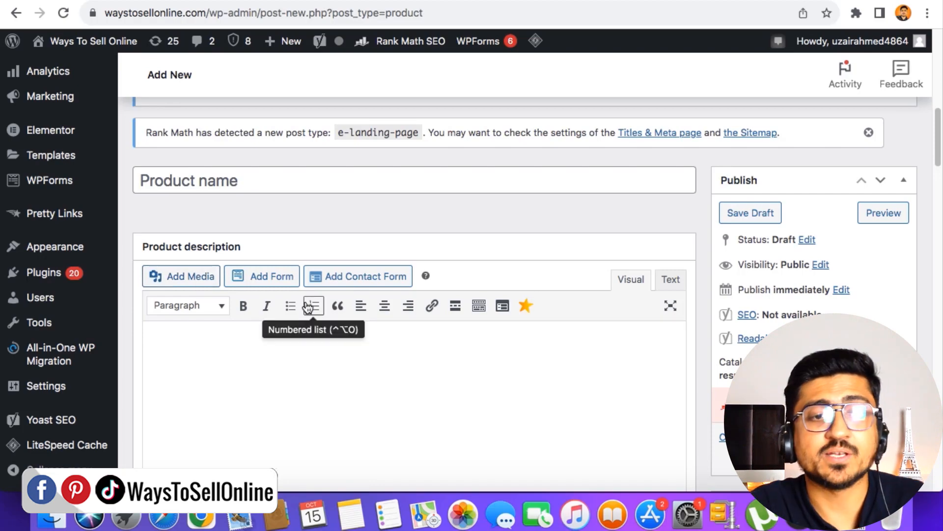
{"action": "mouse_move", "coordinate": [485, 389]}
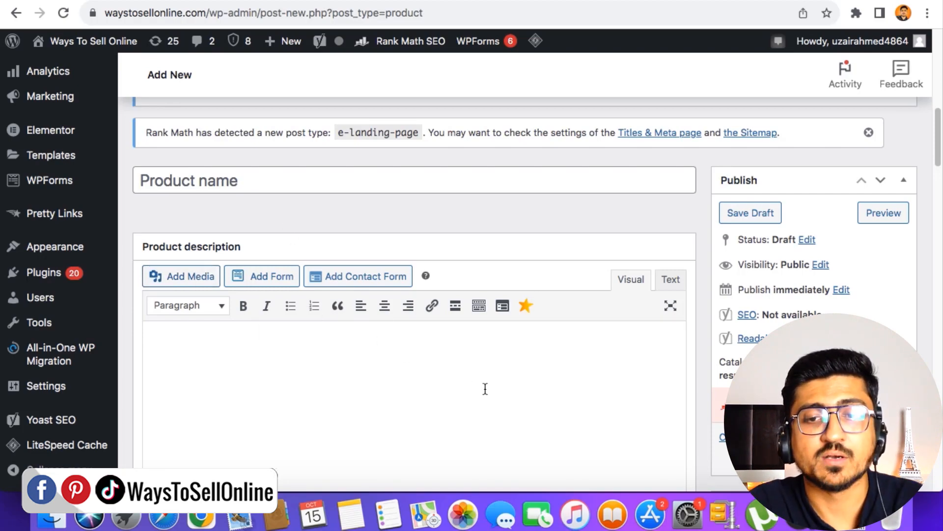
{"action": "scroll", "scroll_direction": "down", "scroll_amount": 3}
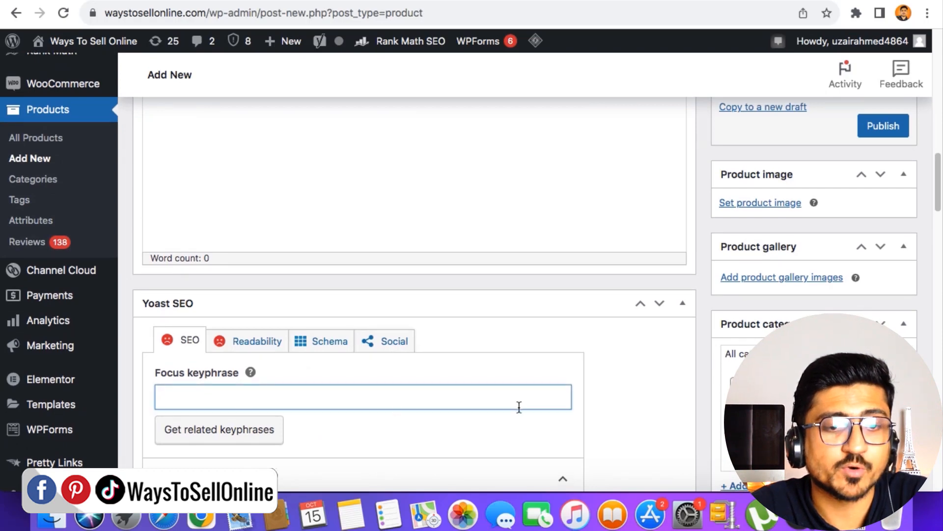
{"action": "scroll", "scroll_direction": "down", "scroll_amount": 3}
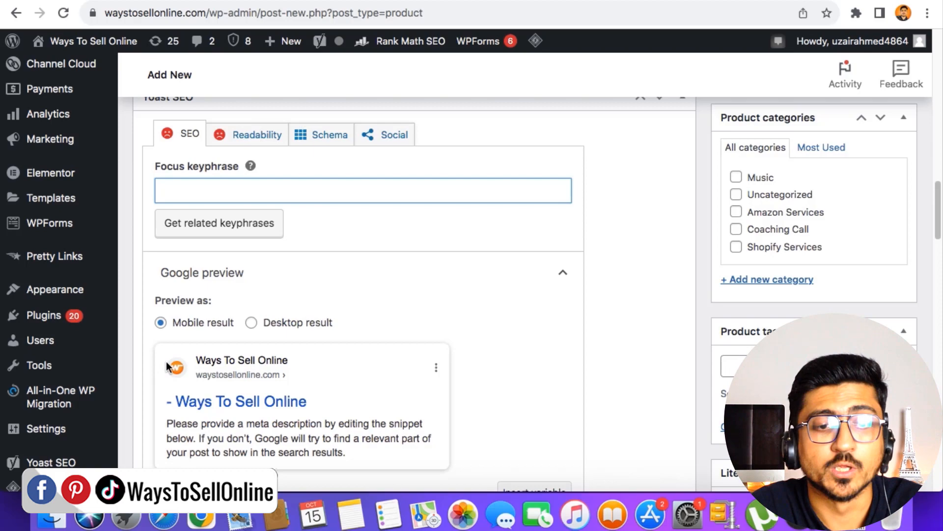
{"action": "scroll", "scroll_direction": "down", "scroll_amount": 3}
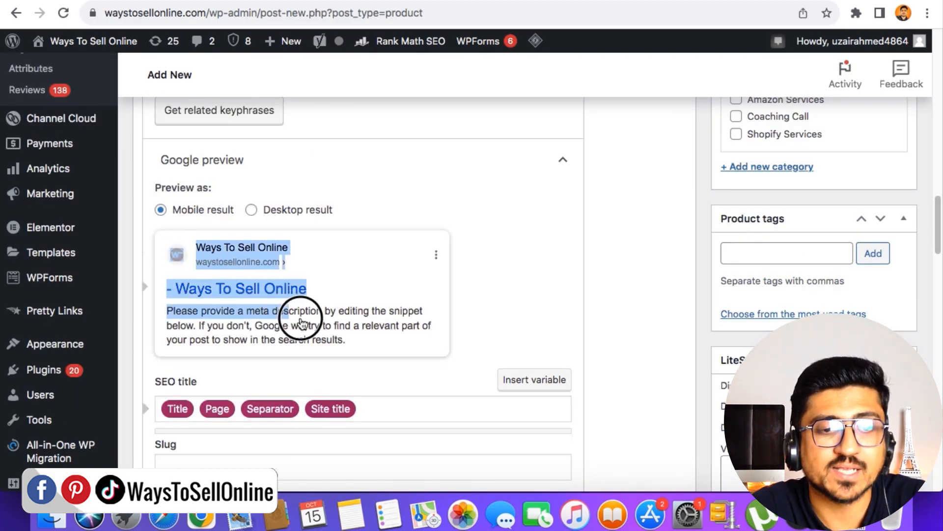
{"action": "scroll", "scroll_direction": "down", "scroll_amount": 3}
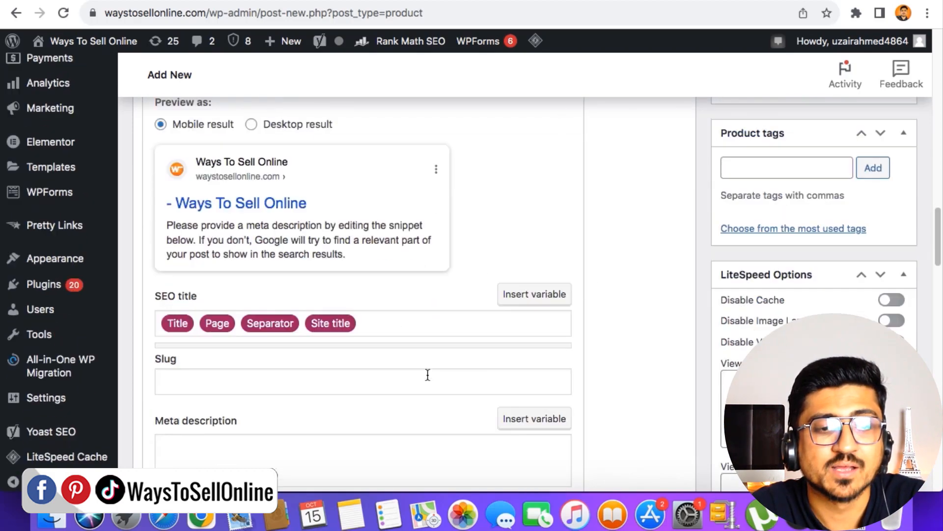
{"action": "scroll", "scroll_direction": "down", "scroll_amount": 3}
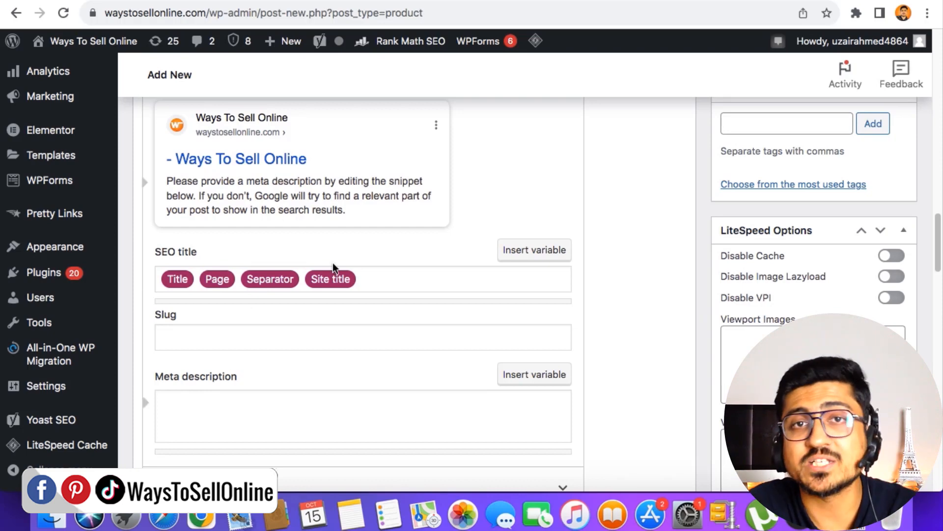
{"action": "mouse_move", "coordinate": [617, 289]}
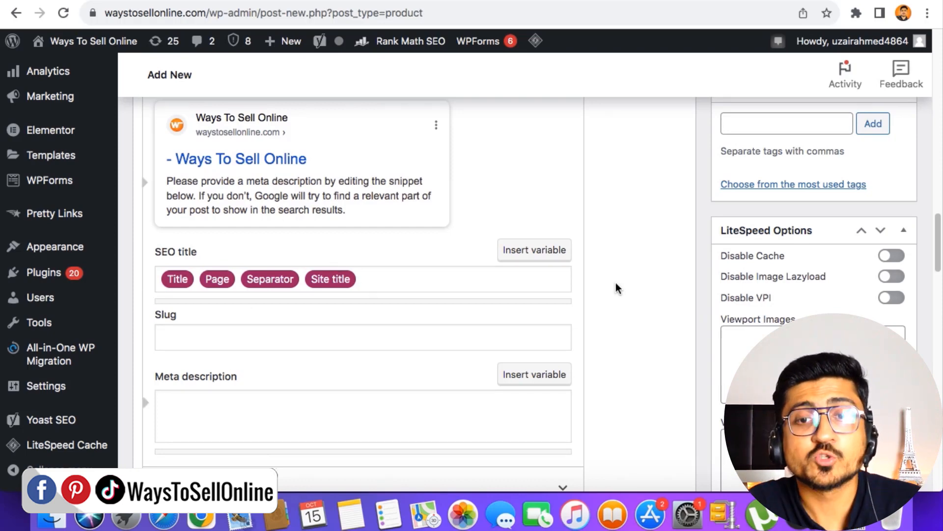
- Set the new product's Regular price to 250 in Product data
{"action": "scroll", "scroll_direction": "down", "scroll_amount": 3}
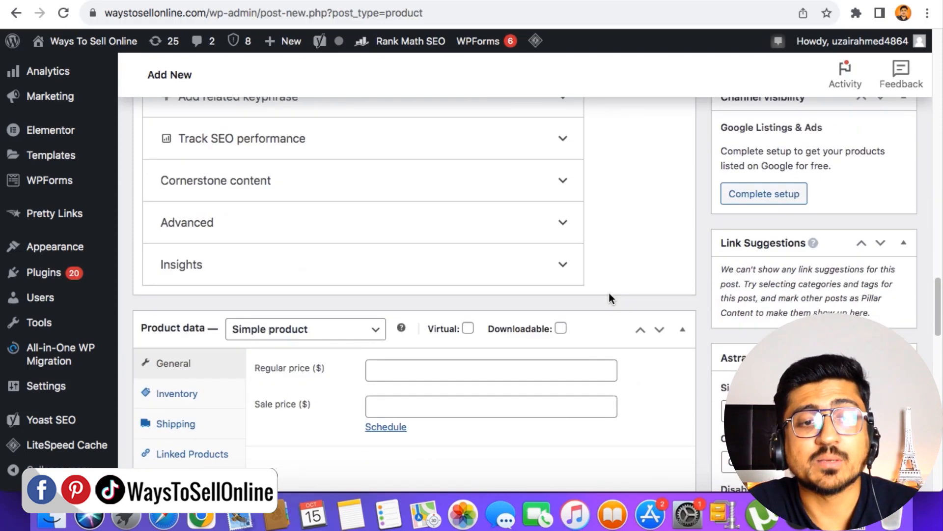
{"action": "mouse_move", "coordinate": [637, 245]}
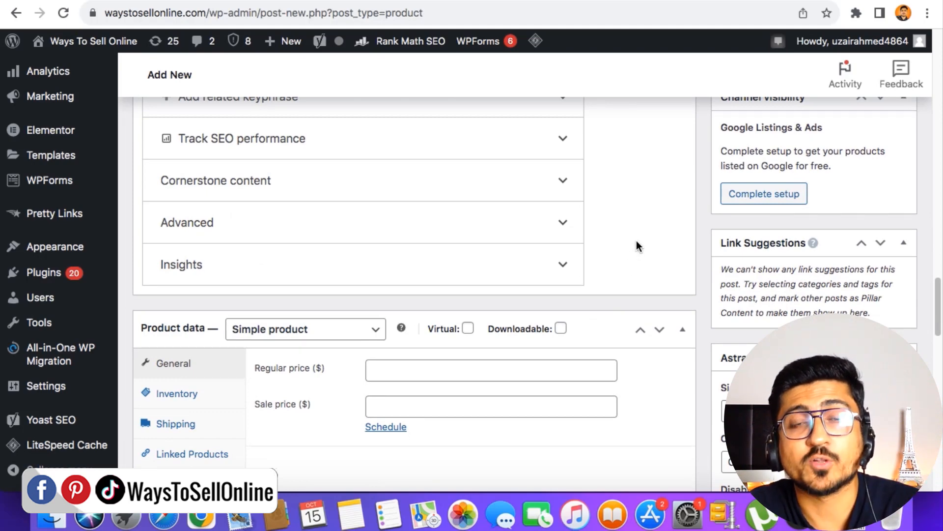
{"action": "mouse_move", "coordinate": [357, 379]}
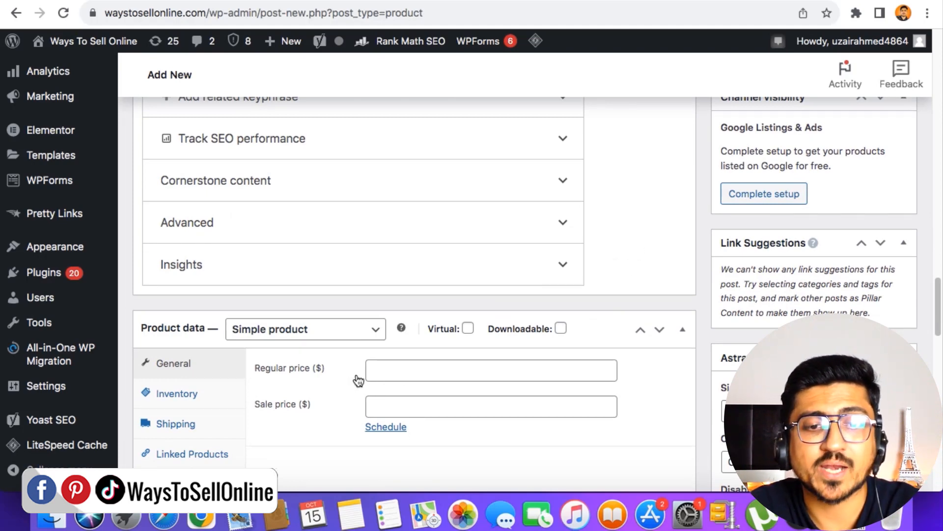
{"action": "type", "text": "1500"}
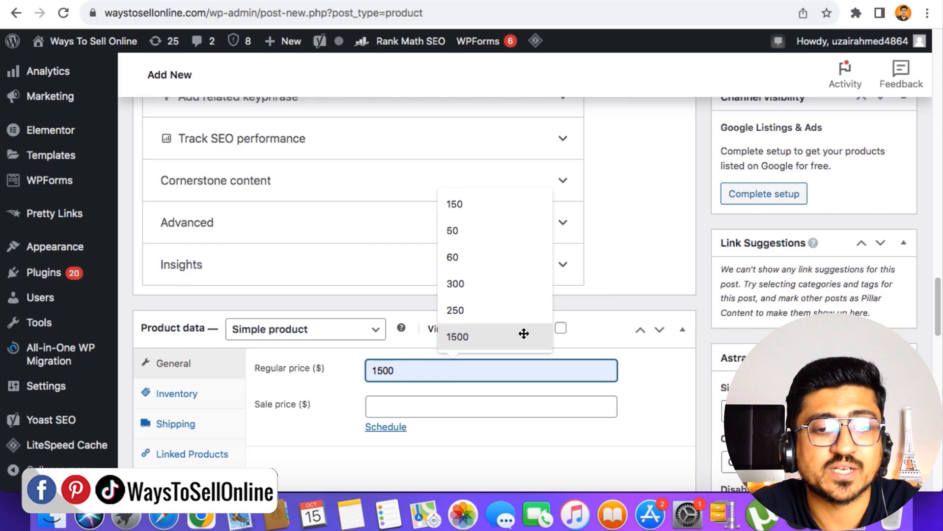
{"action": "left_click", "coordinate": [456, 310]}
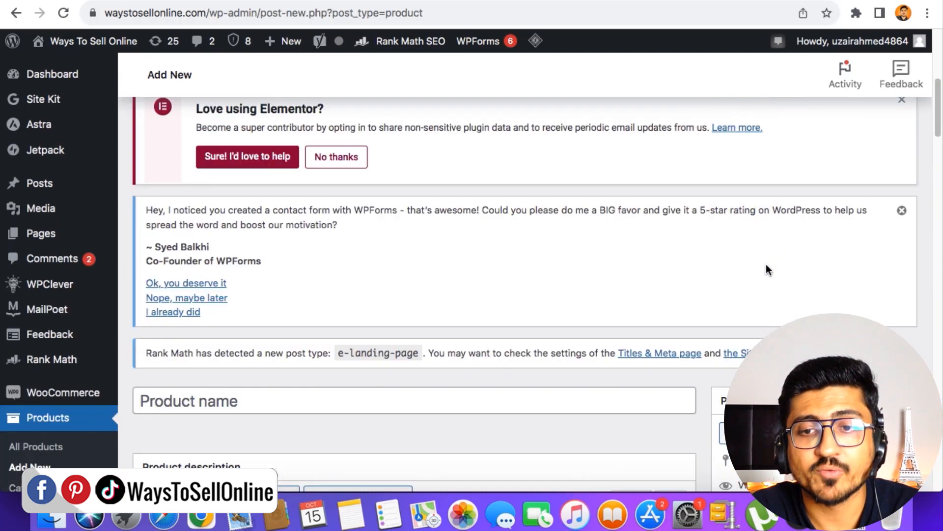
{"action": "scroll", "scroll_direction": "down", "scroll_amount": 3}
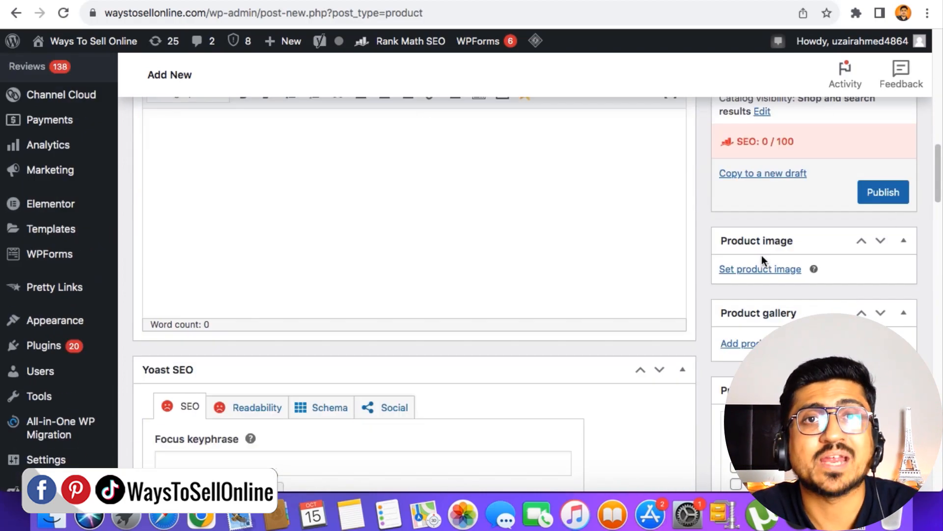
{"action": "scroll", "scroll_direction": "down", "scroll_amount": 3}
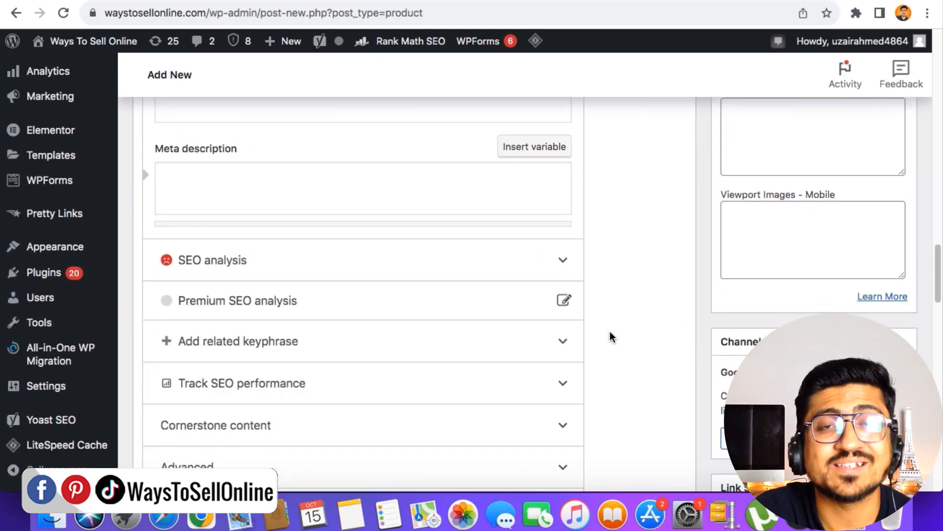
{"action": "scroll", "scroll_direction": "down", "scroll_amount": 3}
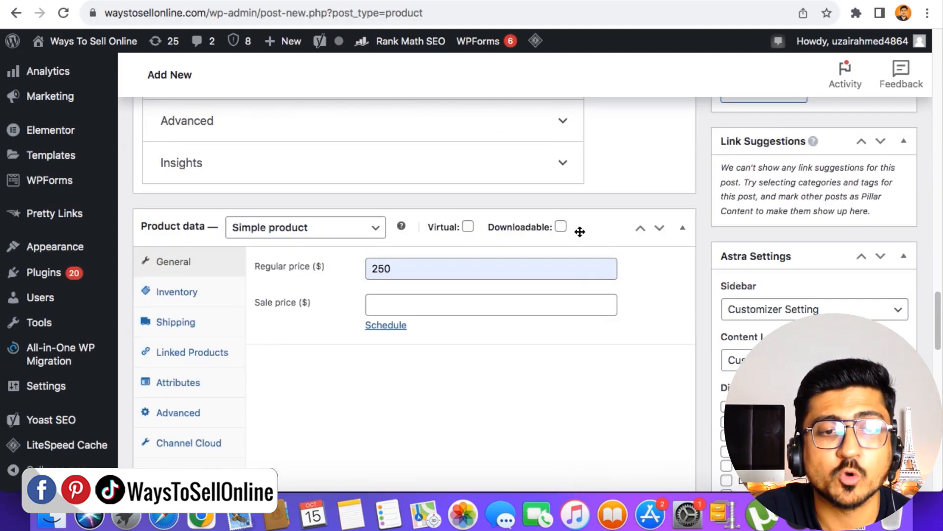
{"action": "mouse_move", "coordinate": [573, 228]}
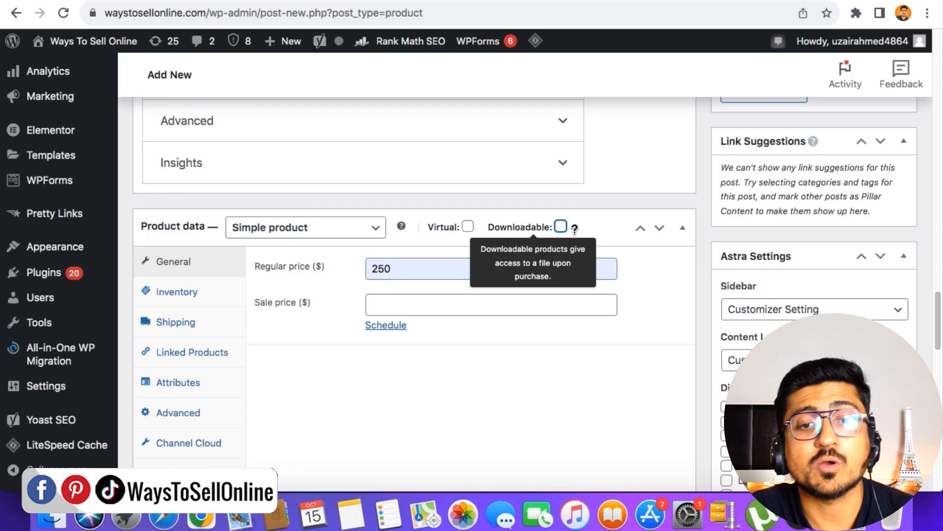
- Mark the product Downloadable, then browse the storefront Services page to its last listings
{"action": "left_click", "coordinate": [560, 227]}
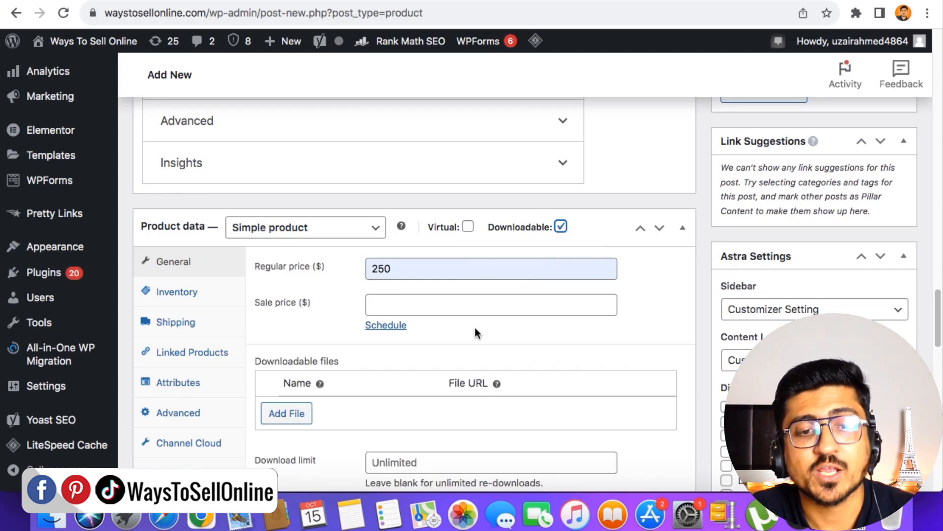
{"action": "scroll", "scroll_direction": "down", "scroll_amount": 3}
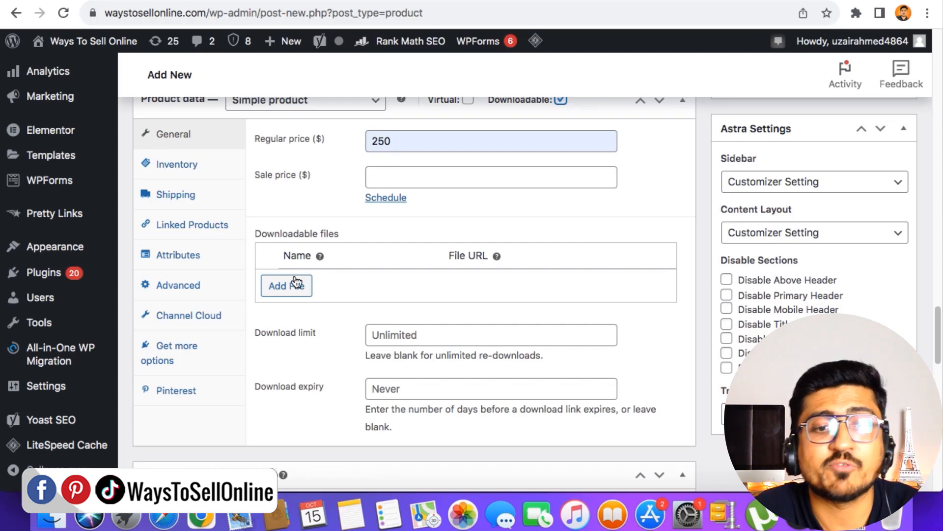
{"action": "mouse_move", "coordinate": [649, 242]}
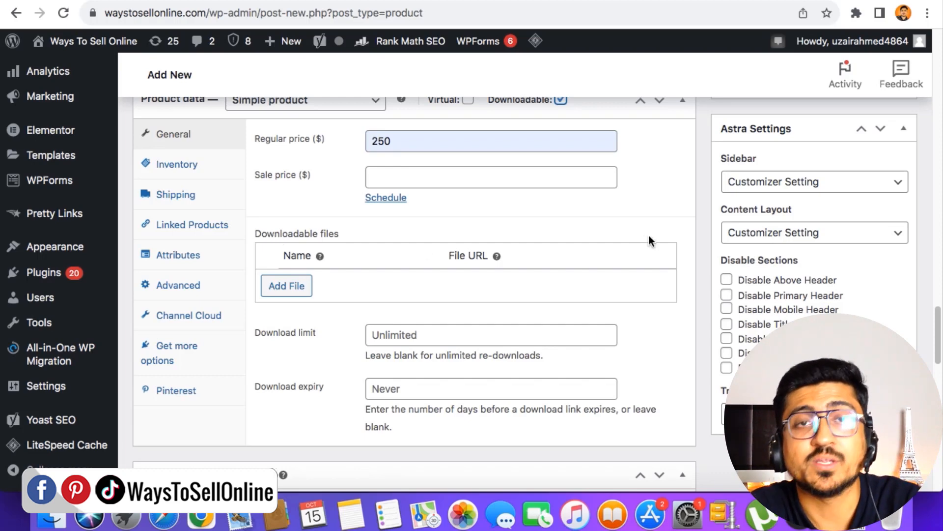
{"action": "scroll", "scroll_direction": "up", "scroll_amount": 3}
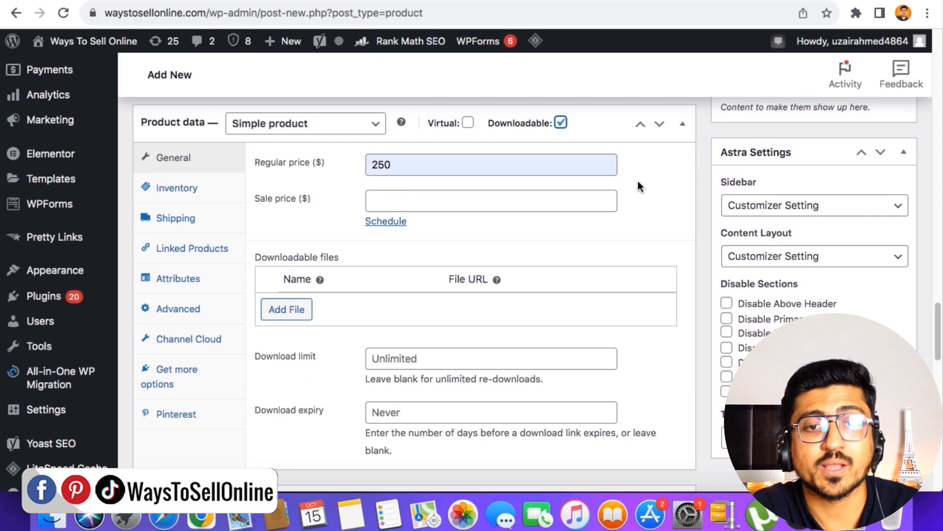
{"action": "mouse_move", "coordinate": [561, 123]}
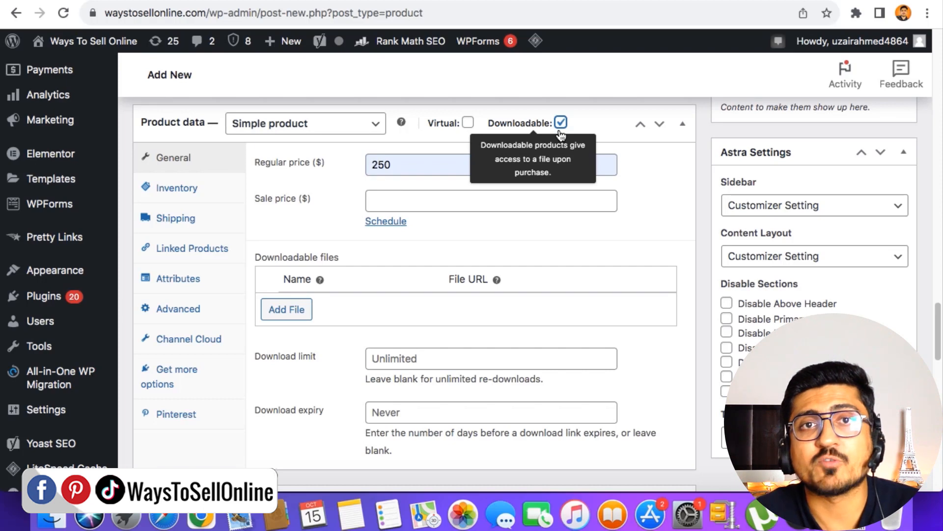
{"action": "mouse_move", "coordinate": [573, 155]}
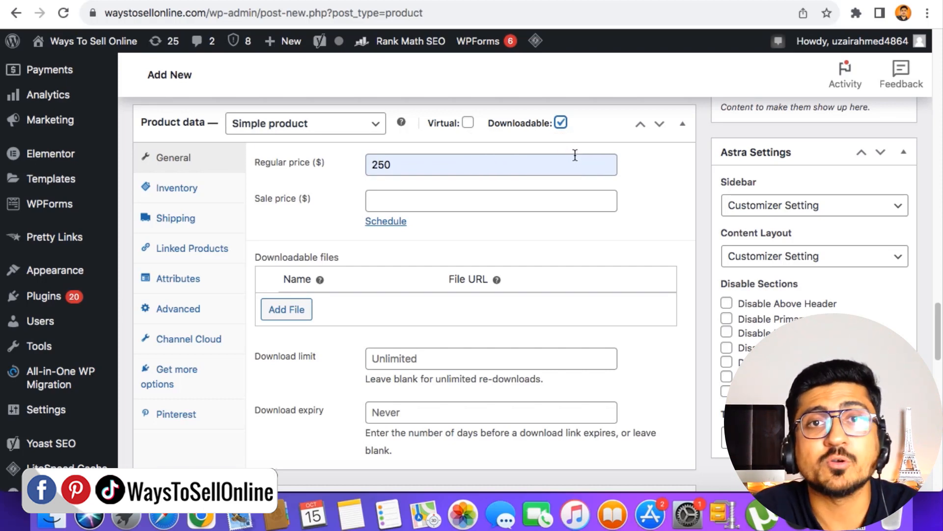
{"action": "mouse_move", "coordinate": [566, 228]}
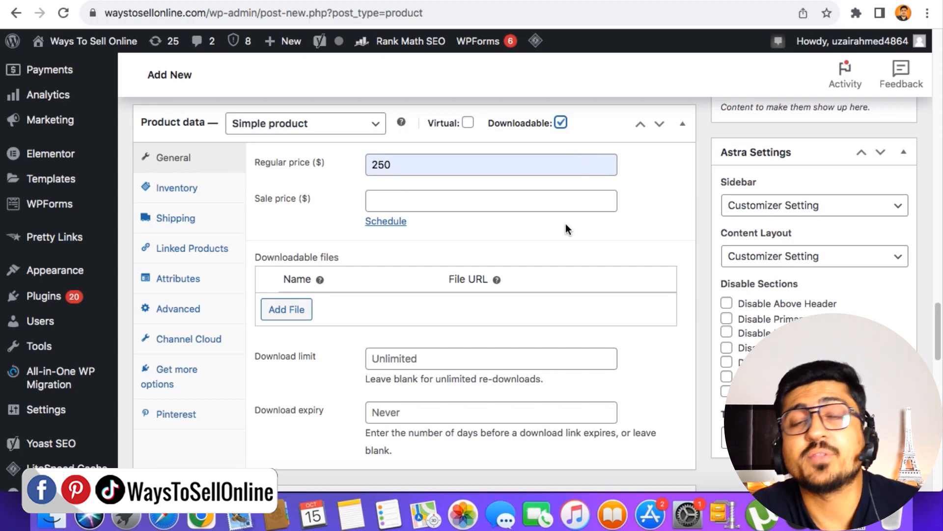
{"action": "mouse_move", "coordinate": [370, 316]}
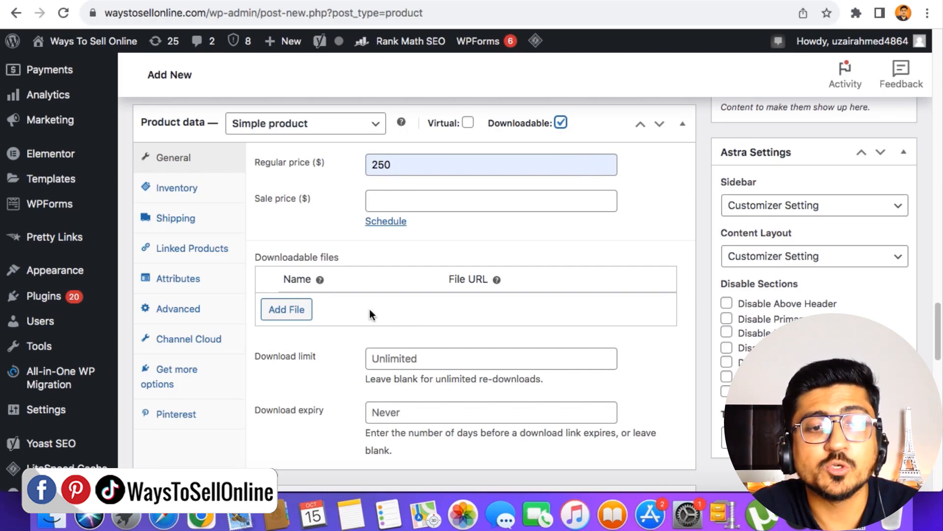
{"action": "mouse_move", "coordinate": [354, 313]}
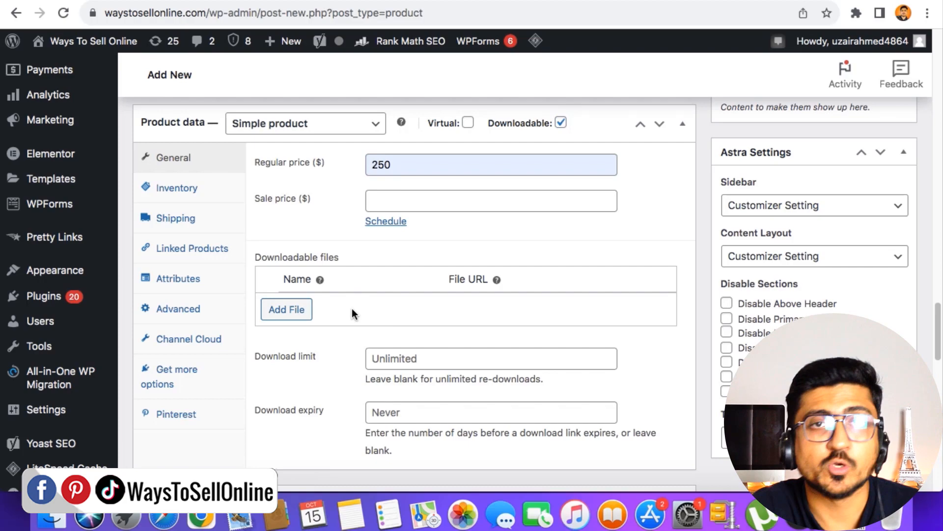
{"action": "mouse_move", "coordinate": [438, 329]}
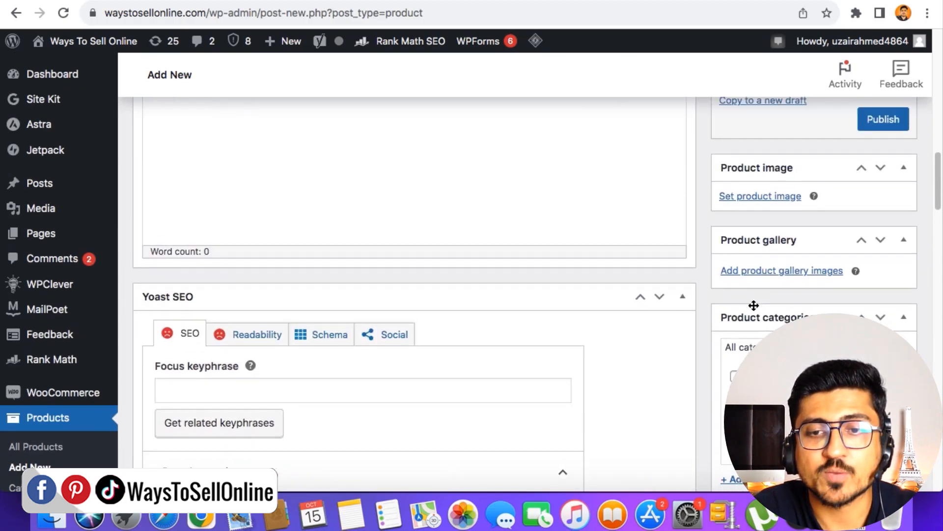
{"action": "scroll", "scroll_direction": "up", "scroll_amount": 3}
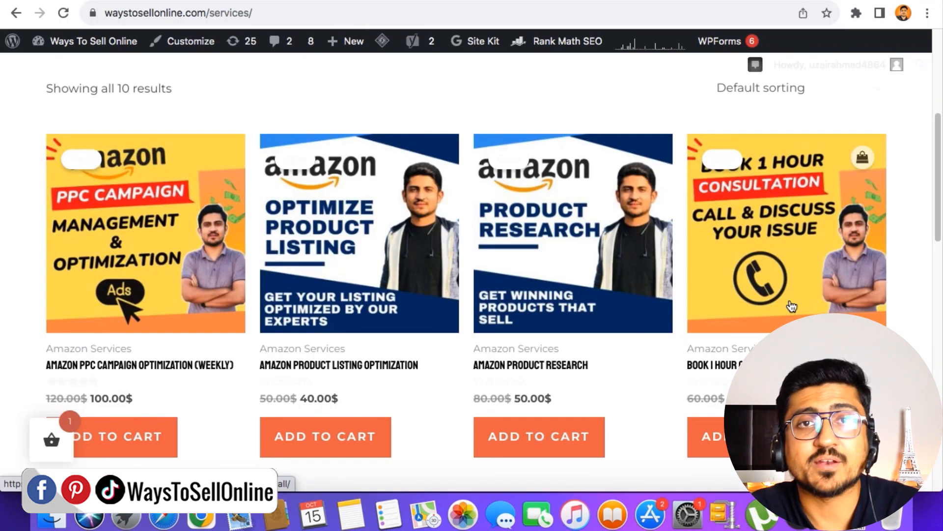
{"action": "scroll", "scroll_direction": "down", "scroll_amount": 3}
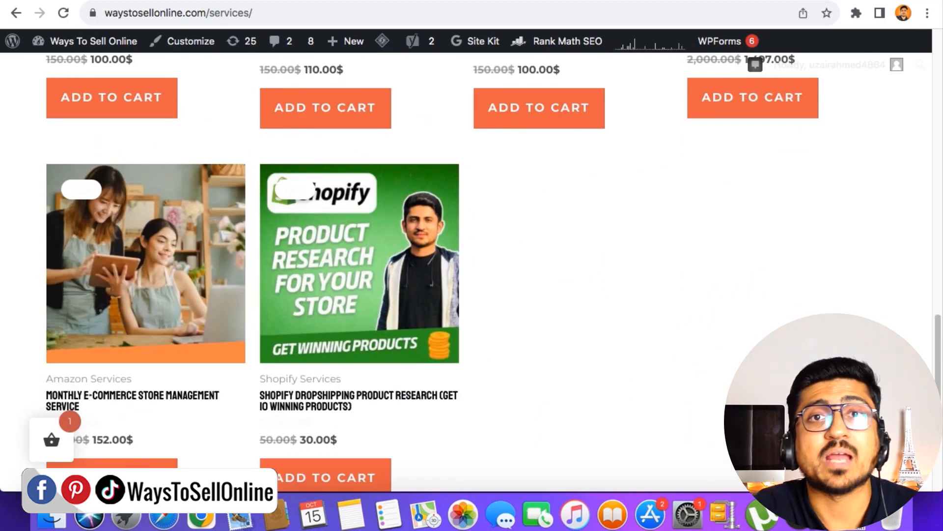